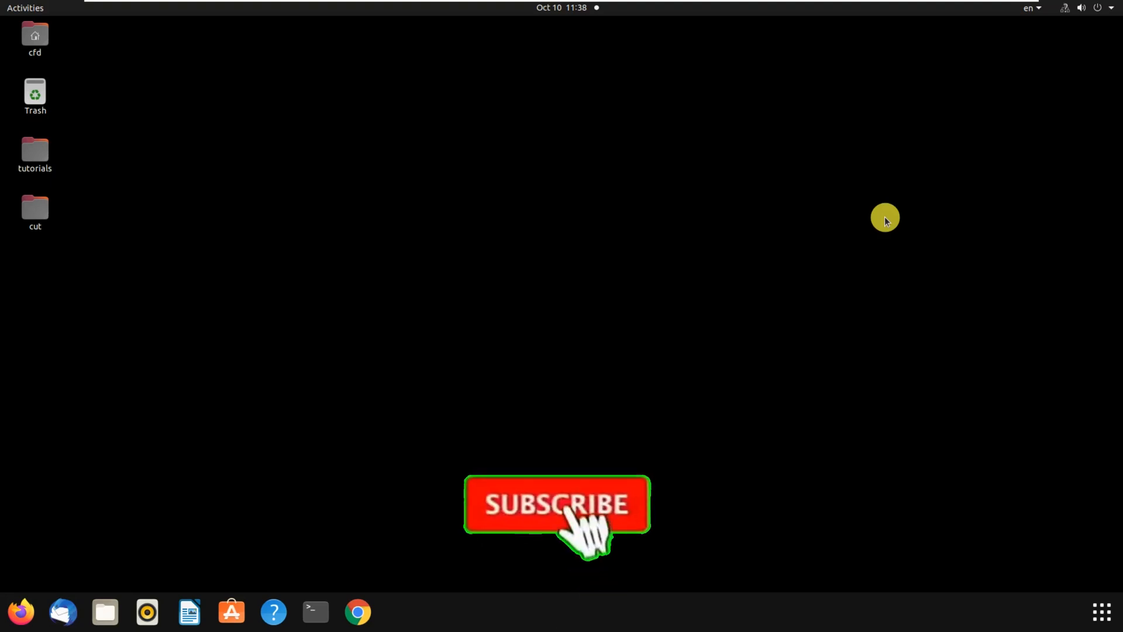
- Open the cfd home folder from the desktop so its contents are listed
{"action": "left_click", "coordinate": [556, 506]}
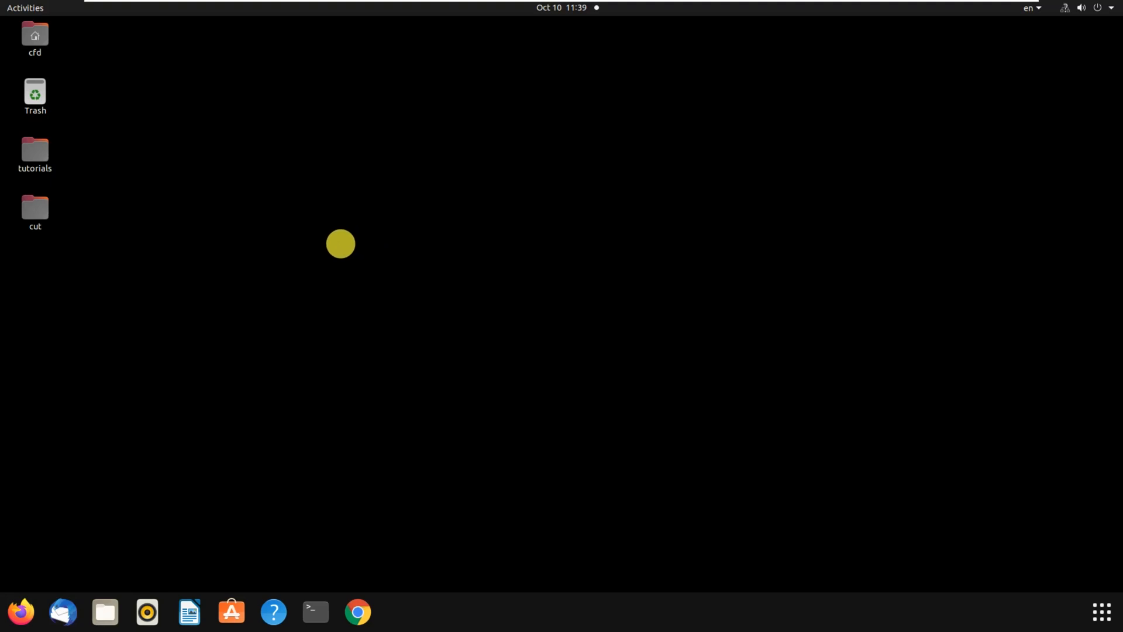
{"action": "mouse_move", "coordinate": [257, 248]}
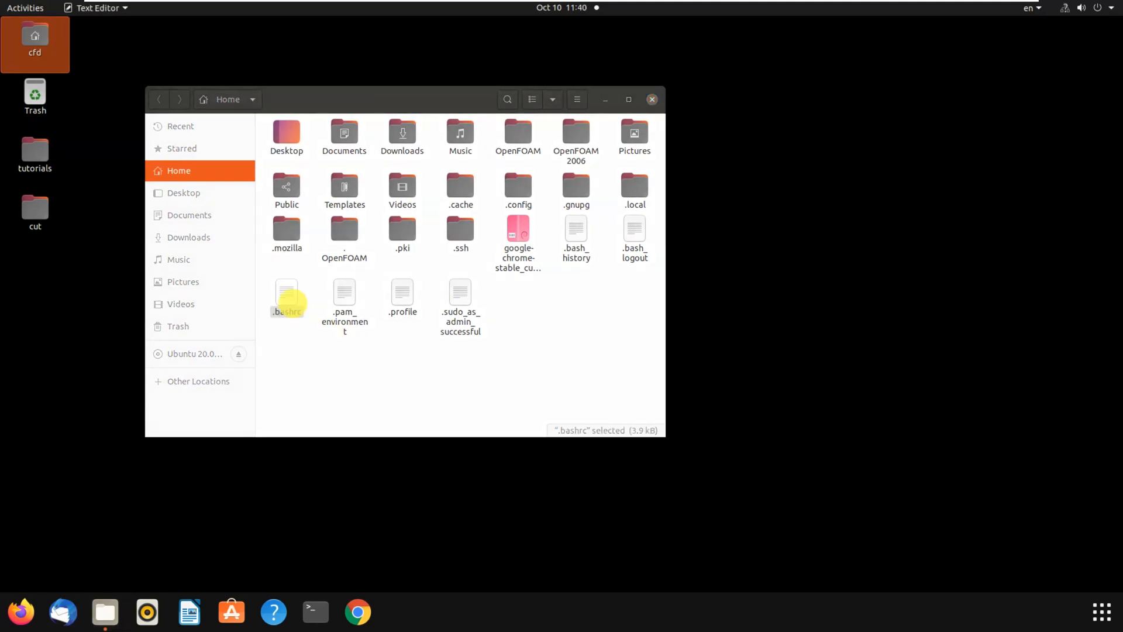
- Add alias ofv6="source $HOME/OpenFOAM2006/OpenFOAM-v2006/etc/bashrc" under the of8 alias in .bashrc
{"action": "double_click", "coordinate": [286, 295]}
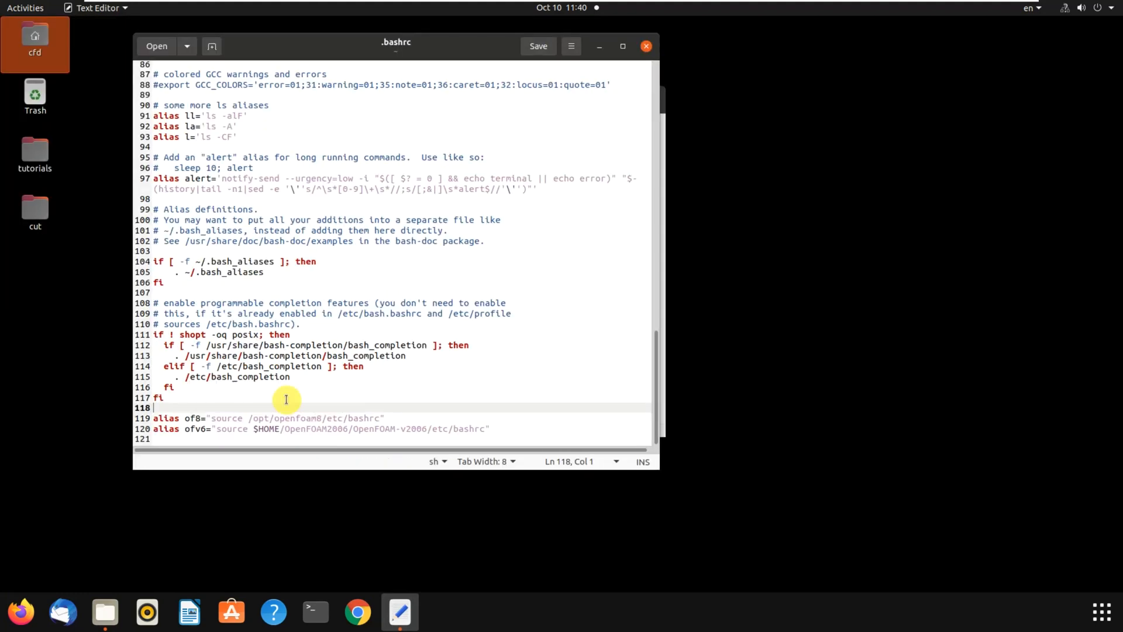
{"action": "left_click", "coordinate": [623, 46]}
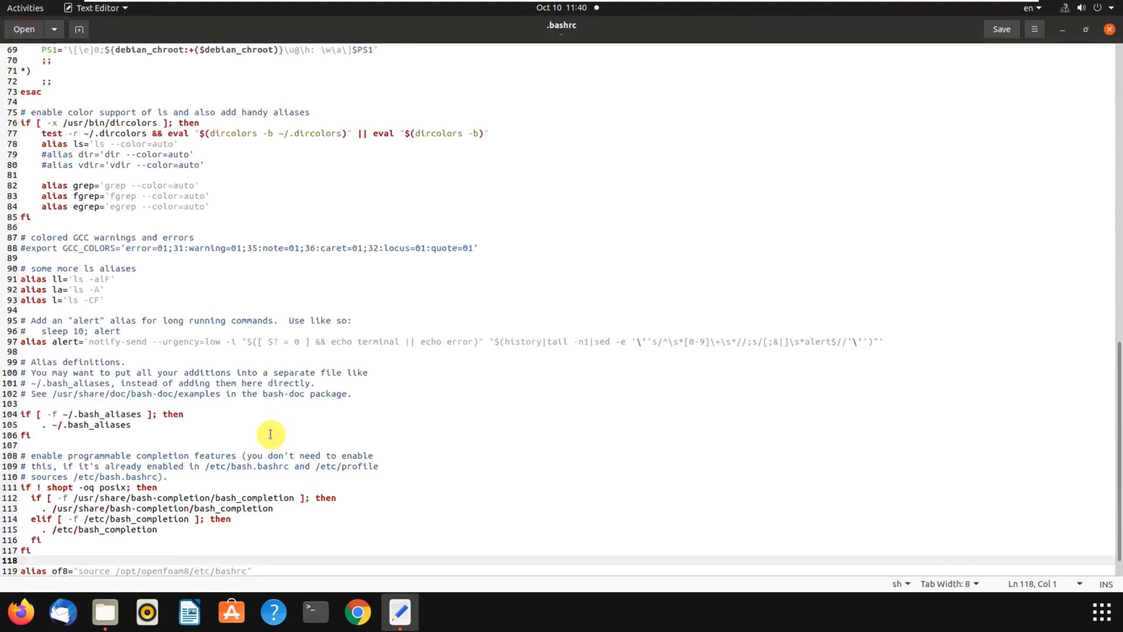
{"action": "type", "text": "alias ofv6=\"source $HOME/OpenFOAM2006/OpenFOAM-v2006/etc/bashrc\""}
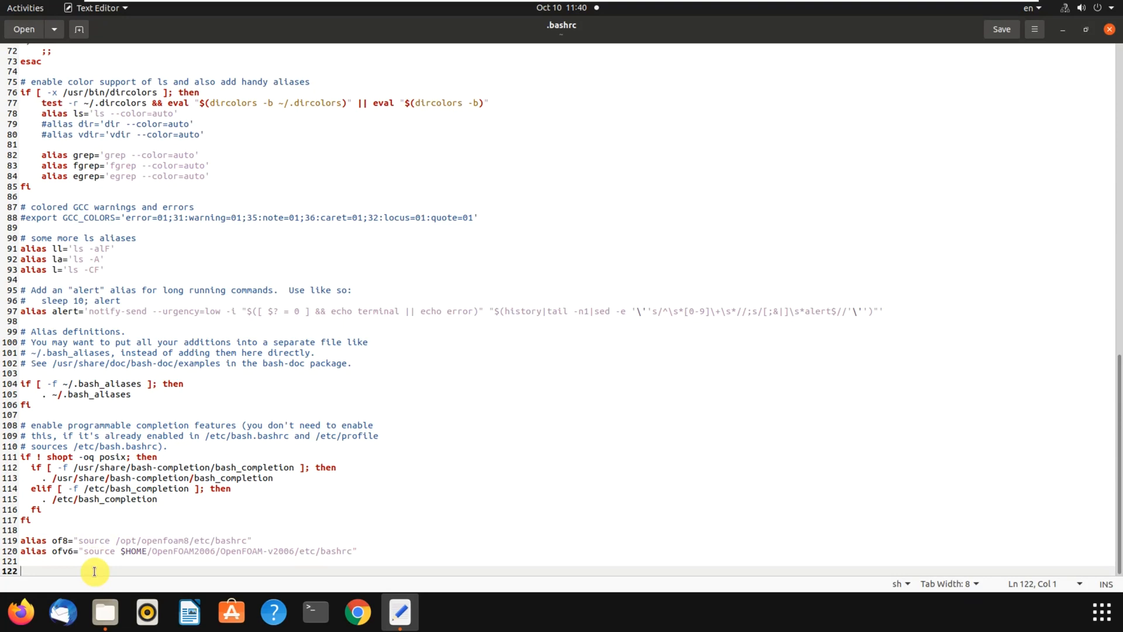
{"action": "mouse_move", "coordinate": [37, 540]}
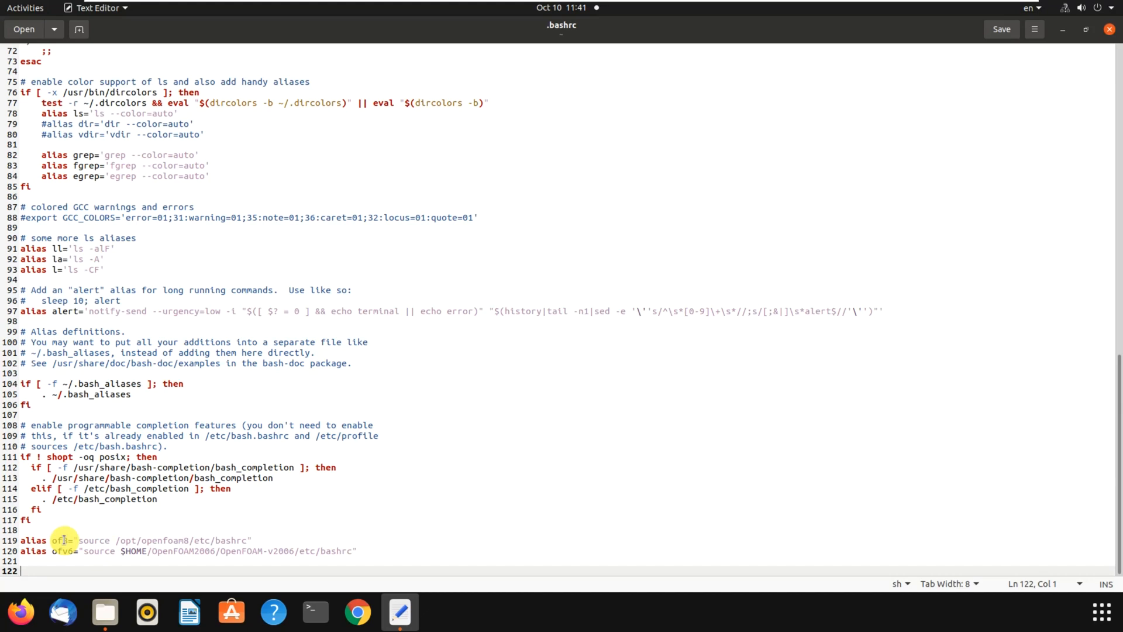
{"action": "double_click", "coordinate": [58, 540]}
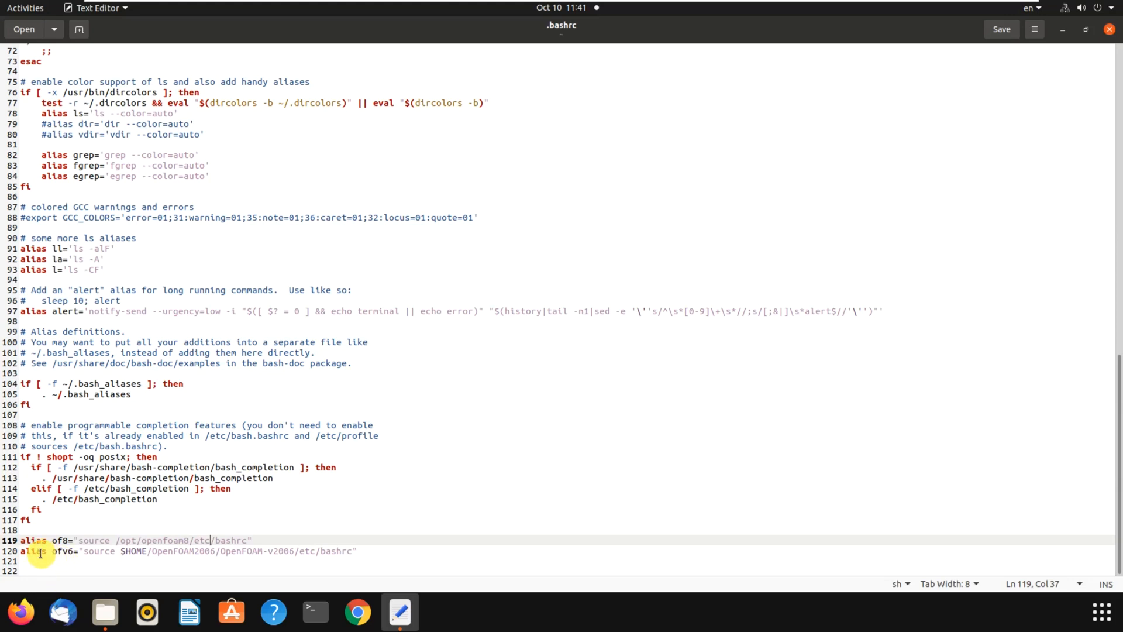
{"action": "mouse_move", "coordinate": [69, 561]}
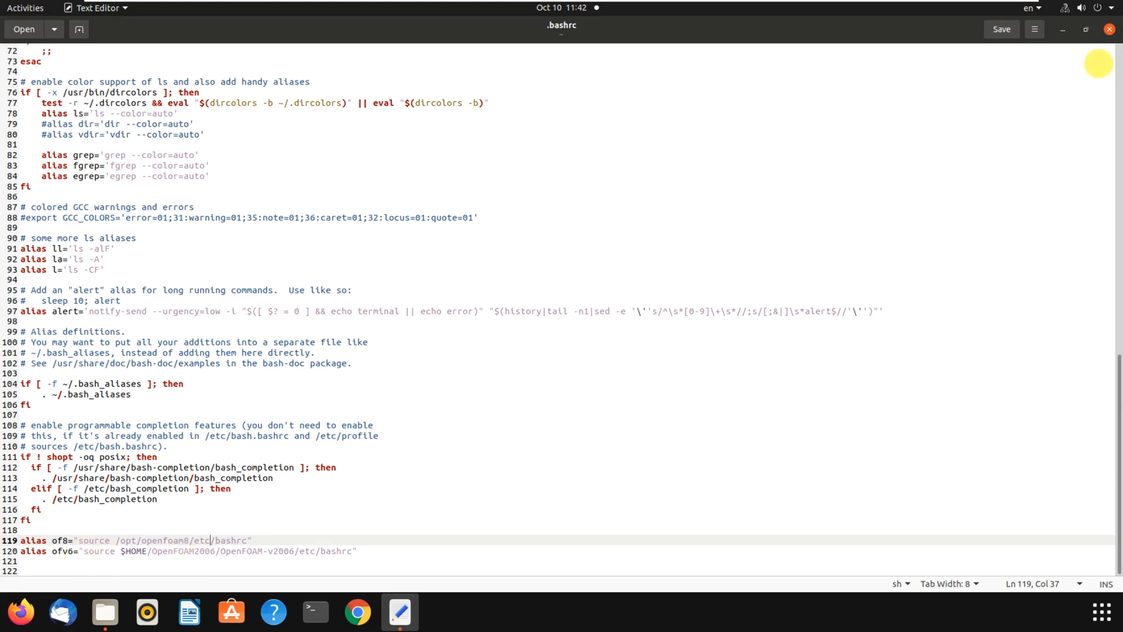
- Browse OpenFOAM2006 > OpenFOAM-v2006 > etc and select the bashrc the ofv6 alias sources
{"action": "left_click", "coordinate": [1083, 30]}
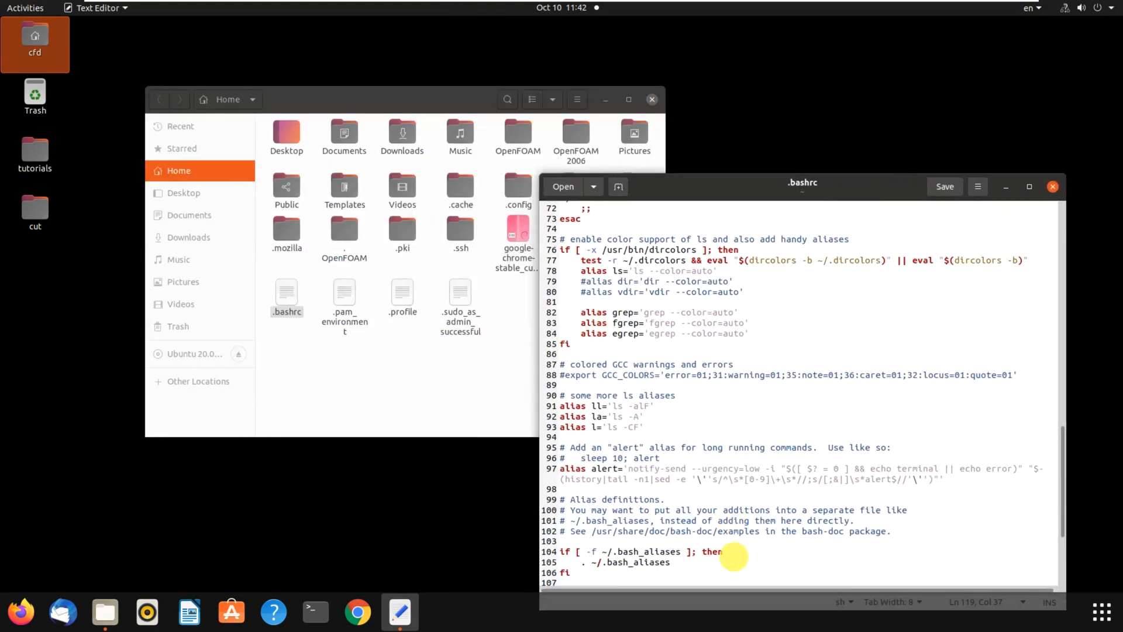
{"action": "scroll", "scroll_direction": "down", "scroll_amount": 3}
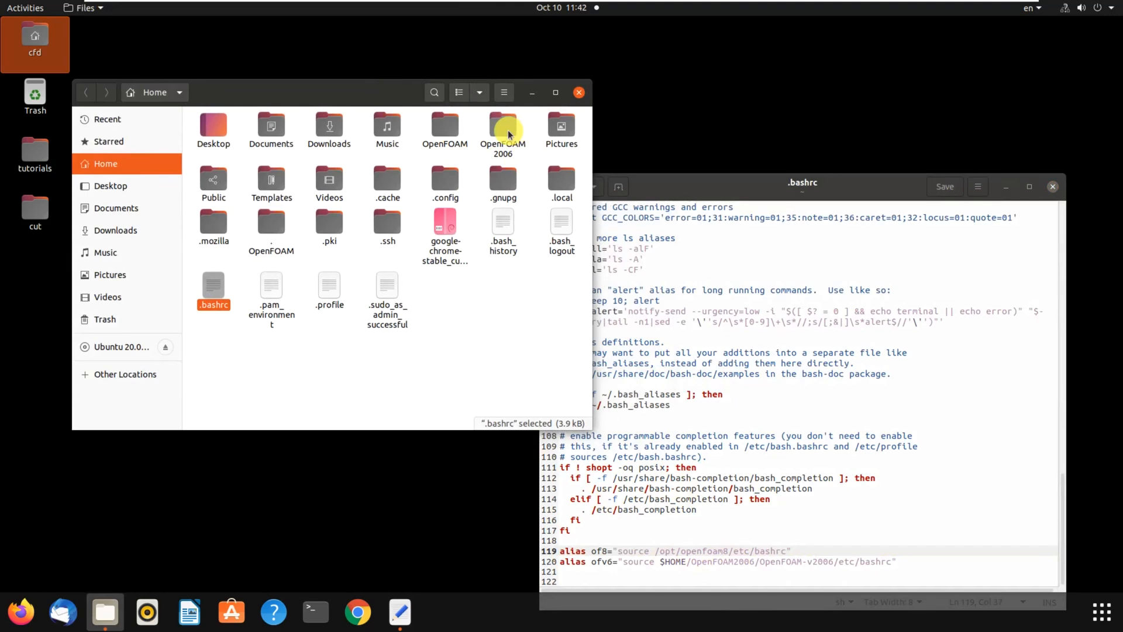
{"action": "double_click", "coordinate": [502, 123]}
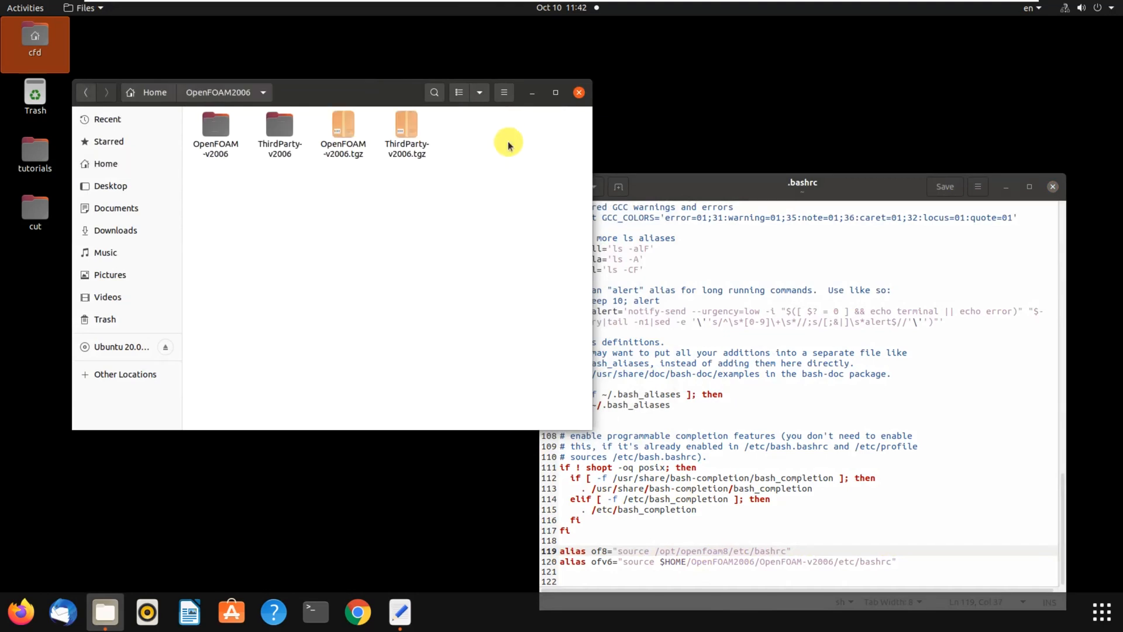
{"action": "mouse_move", "coordinate": [354, 196]}
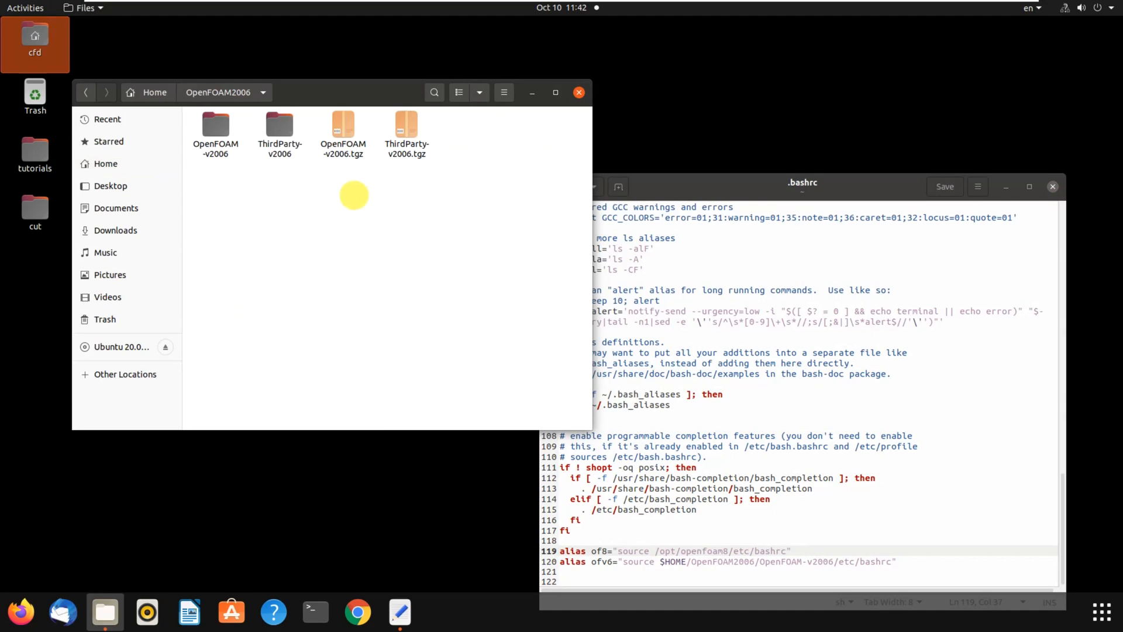
{"action": "mouse_move", "coordinate": [287, 179]}
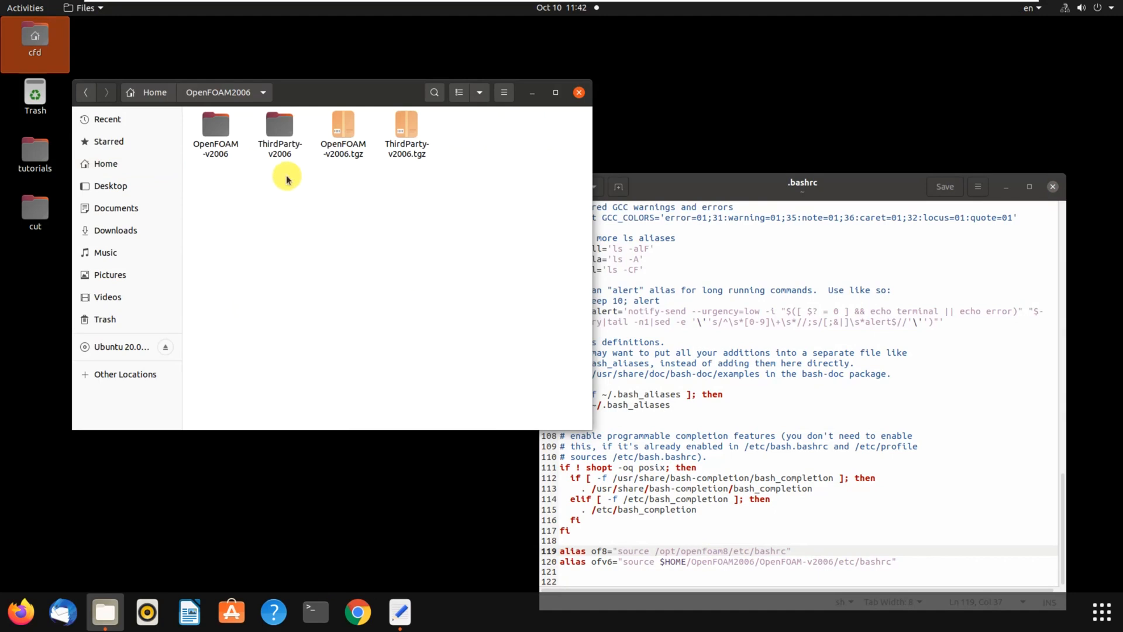
{"action": "double_click", "coordinate": [215, 123]}
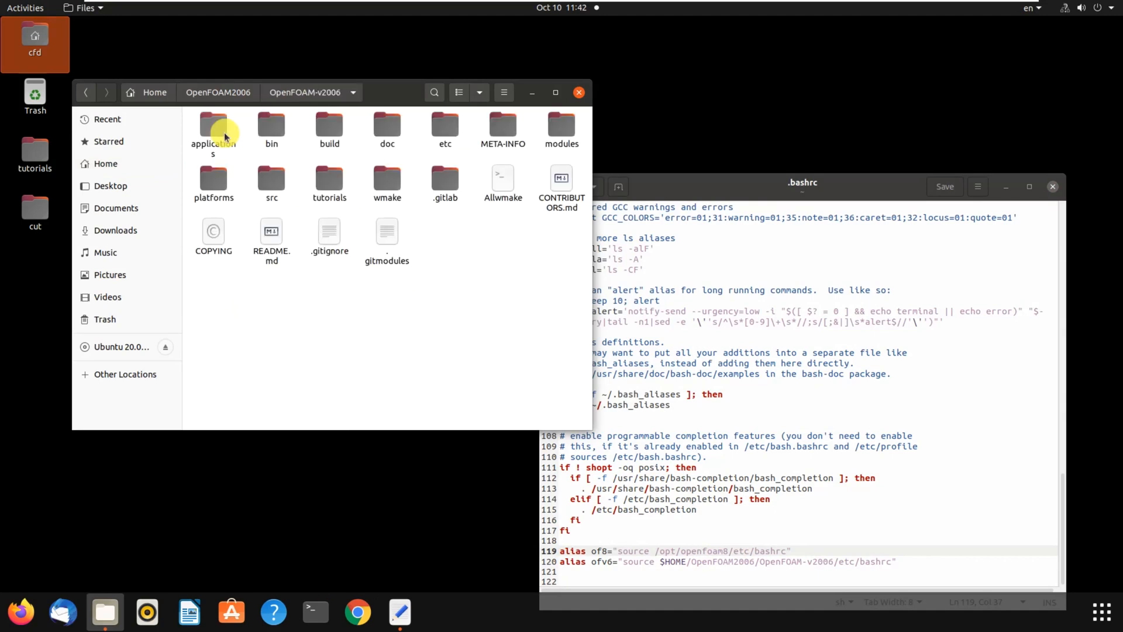
{"action": "mouse_move", "coordinate": [328, 187]}
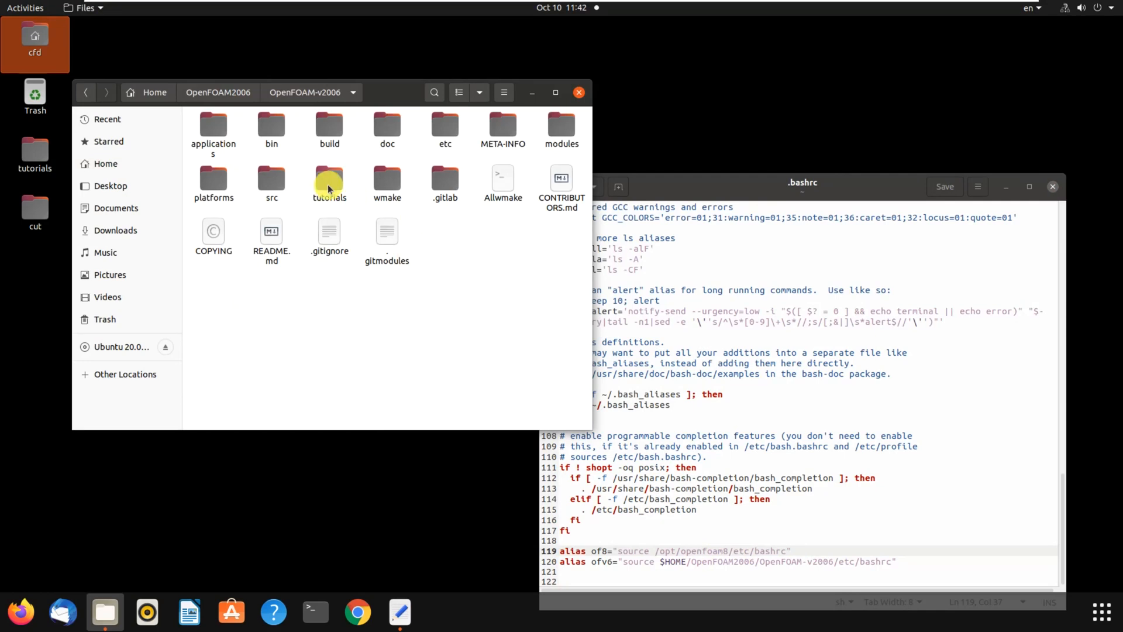
{"action": "mouse_move", "coordinate": [485, 132]}
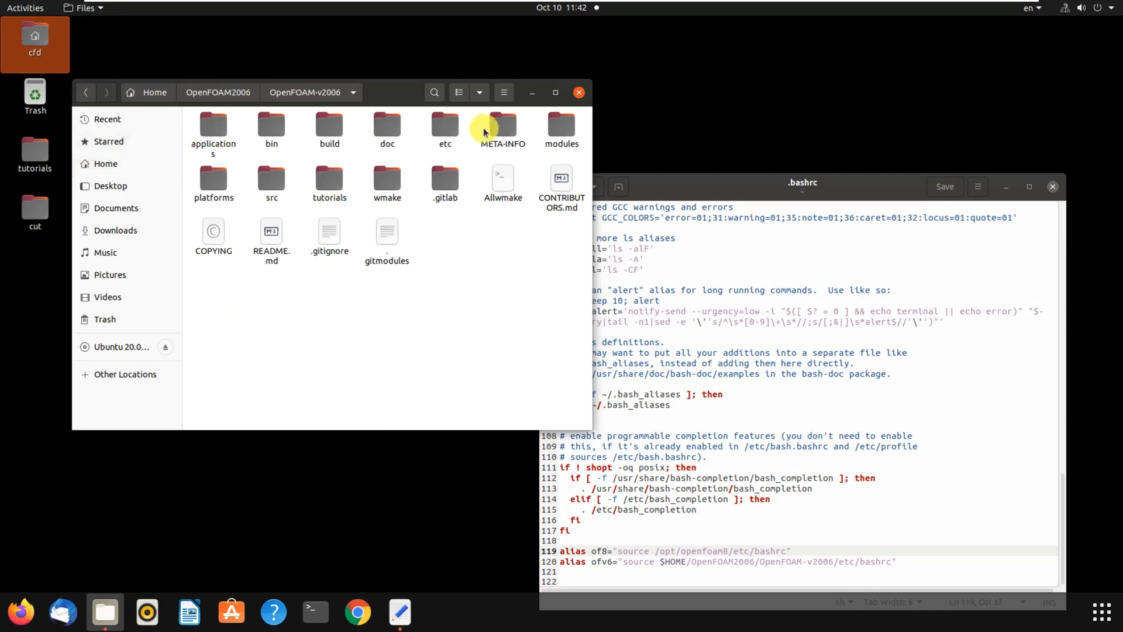
{"action": "double_click", "coordinate": [445, 123]}
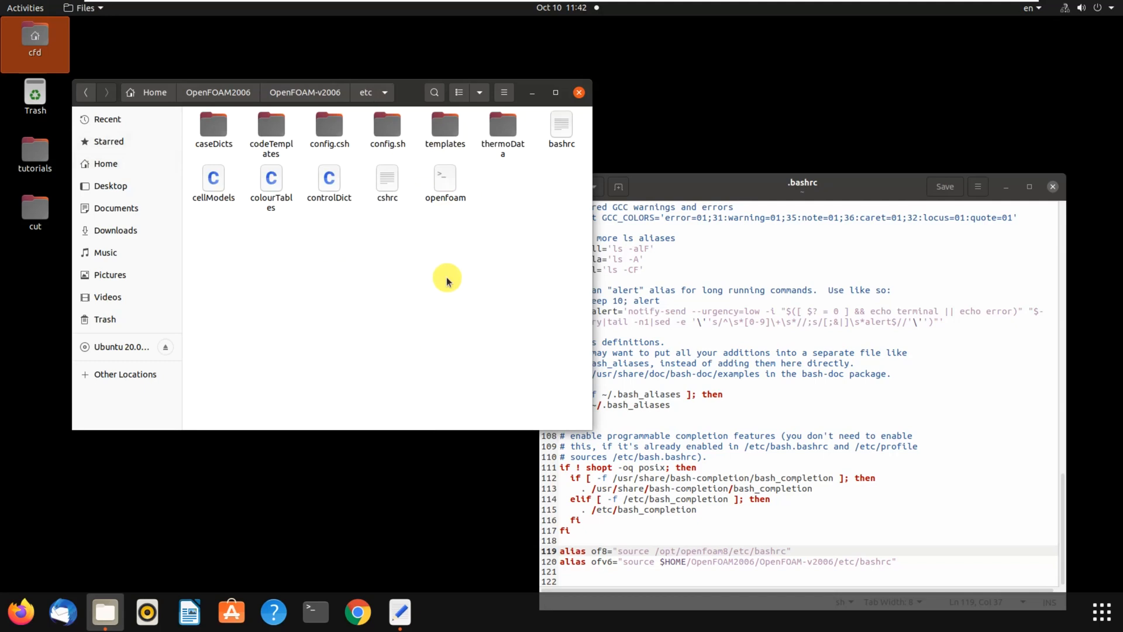
{"action": "mouse_move", "coordinate": [526, 133]}
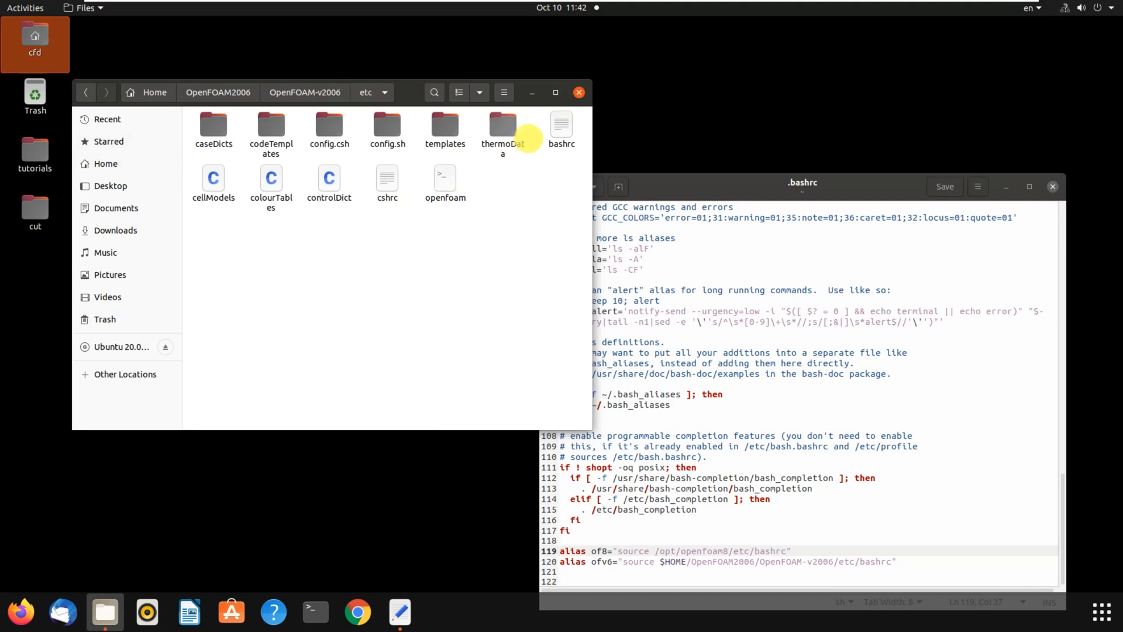
{"action": "left_click", "coordinate": [561, 124]}
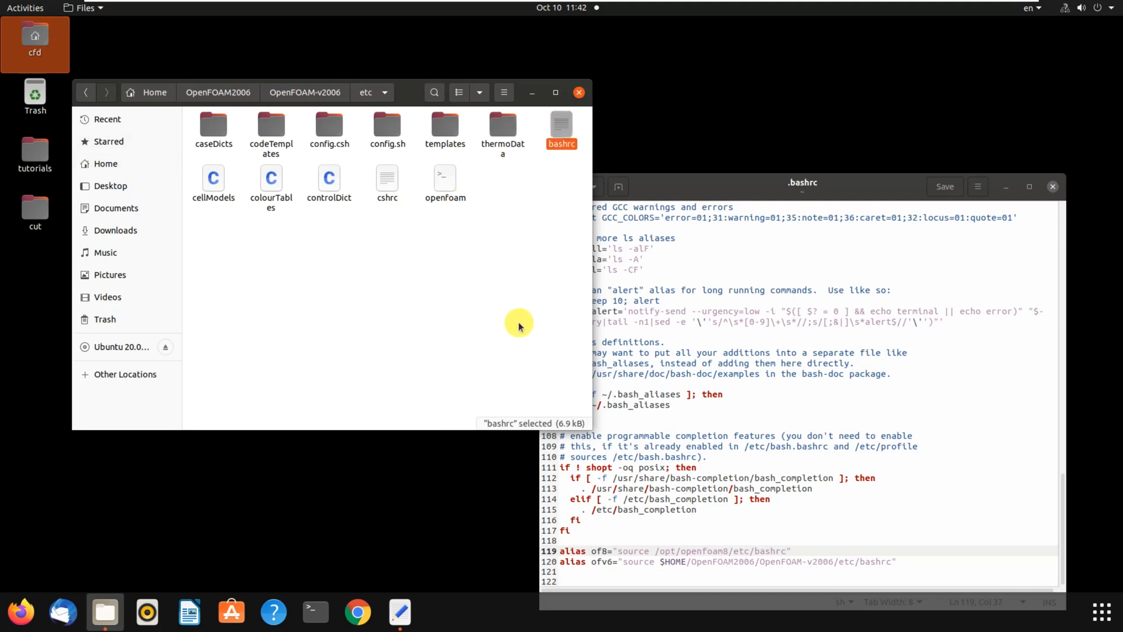
{"action": "mouse_move", "coordinate": [497, 328]}
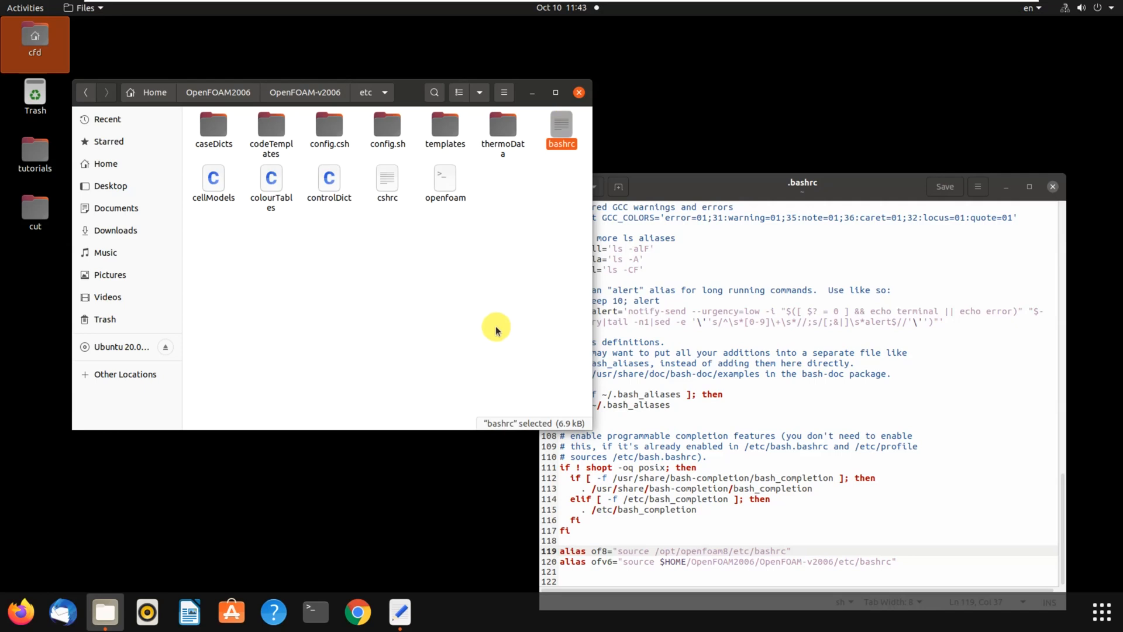
{"action": "mouse_move", "coordinate": [459, 326]}
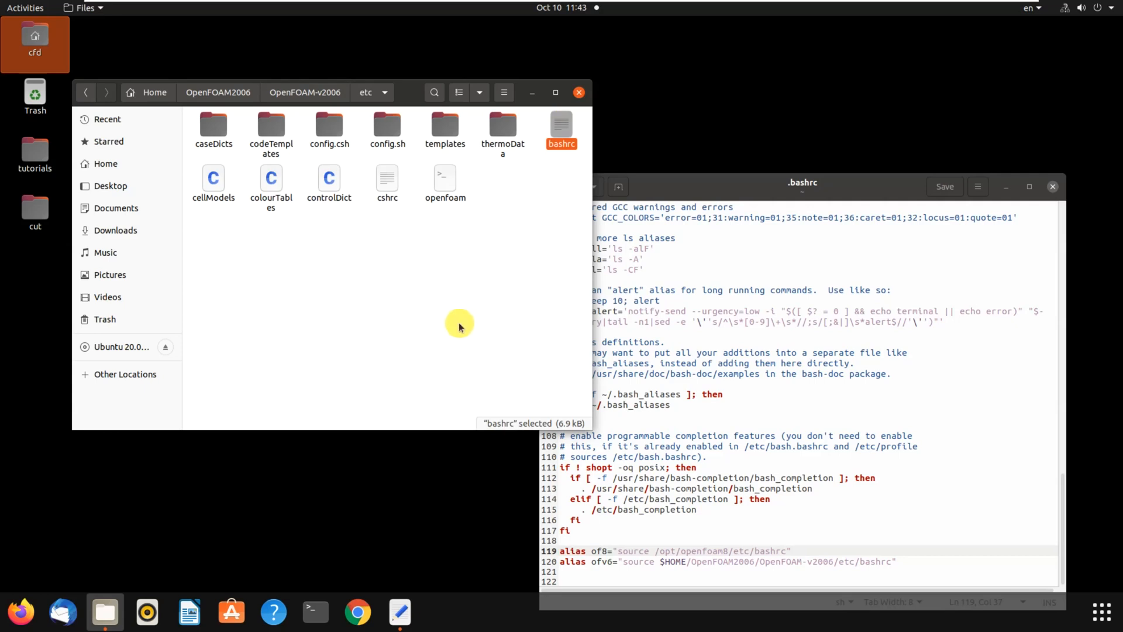
{"action": "mouse_move", "coordinate": [454, 324]}
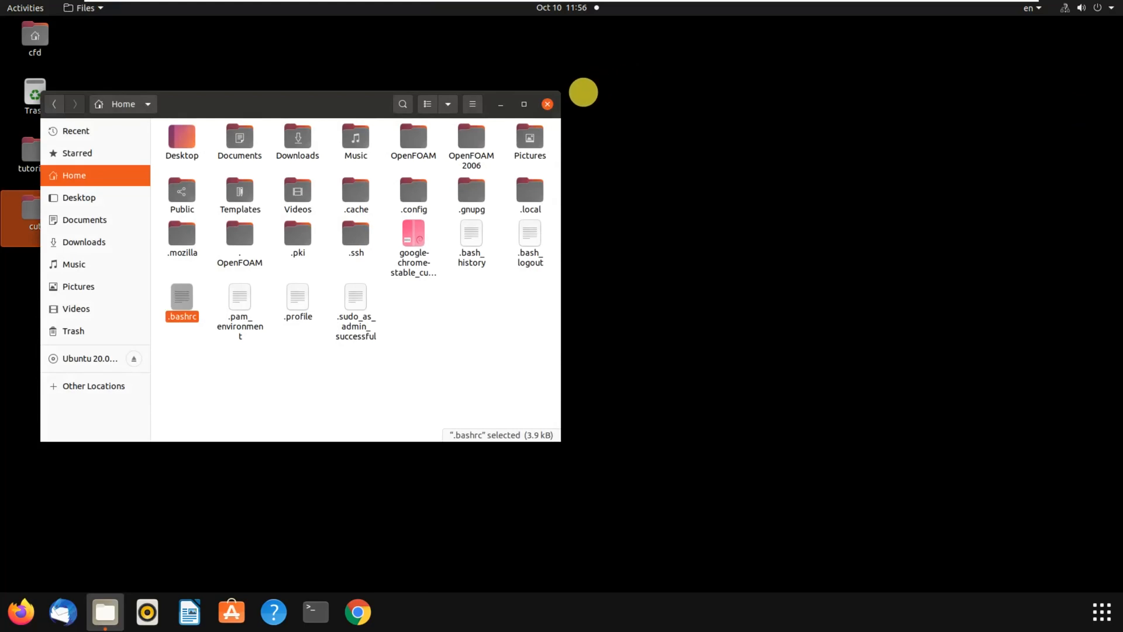
- Close the file browser and open the tutorials folder from the desktop
{"action": "left_click", "coordinate": [546, 103]}
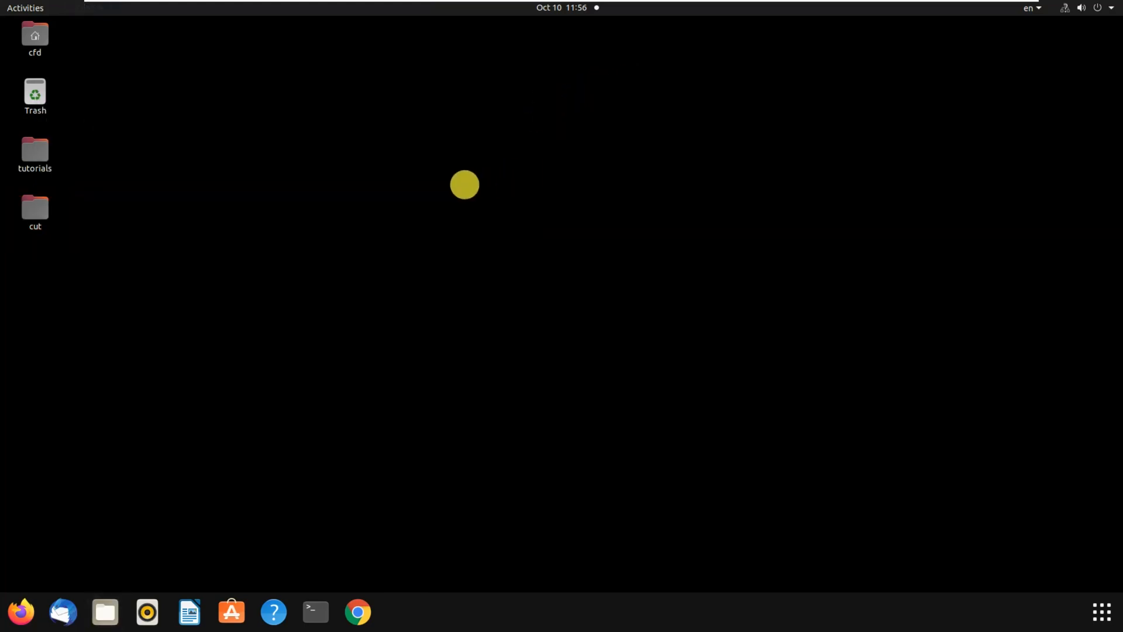
{"action": "mouse_move", "coordinate": [309, 216]}
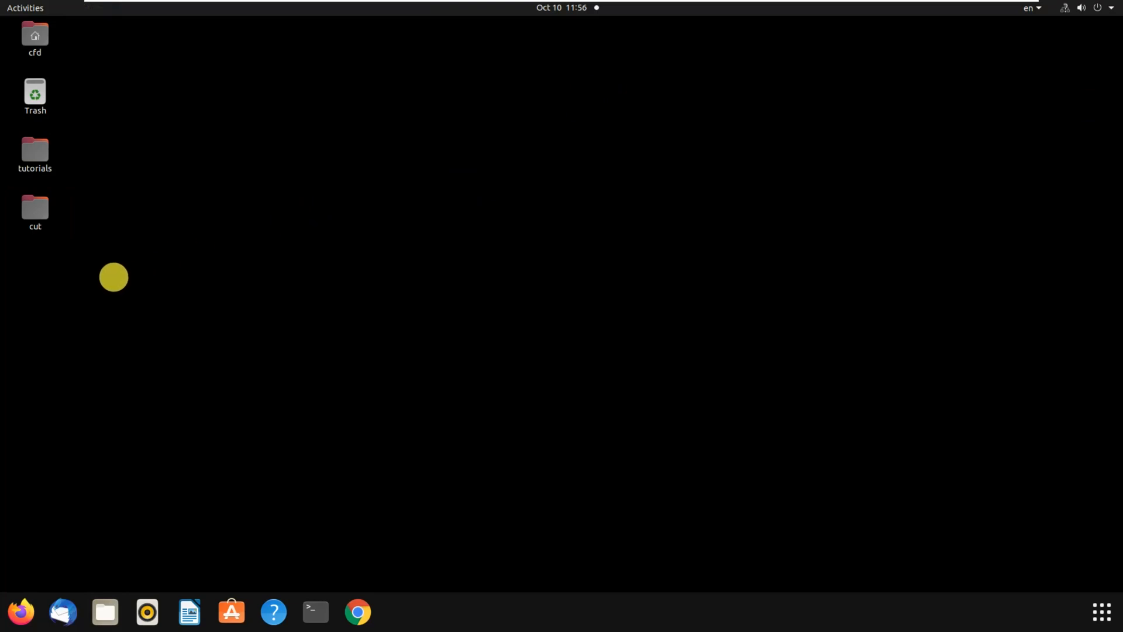
{"action": "double_click", "coordinate": [34, 149]}
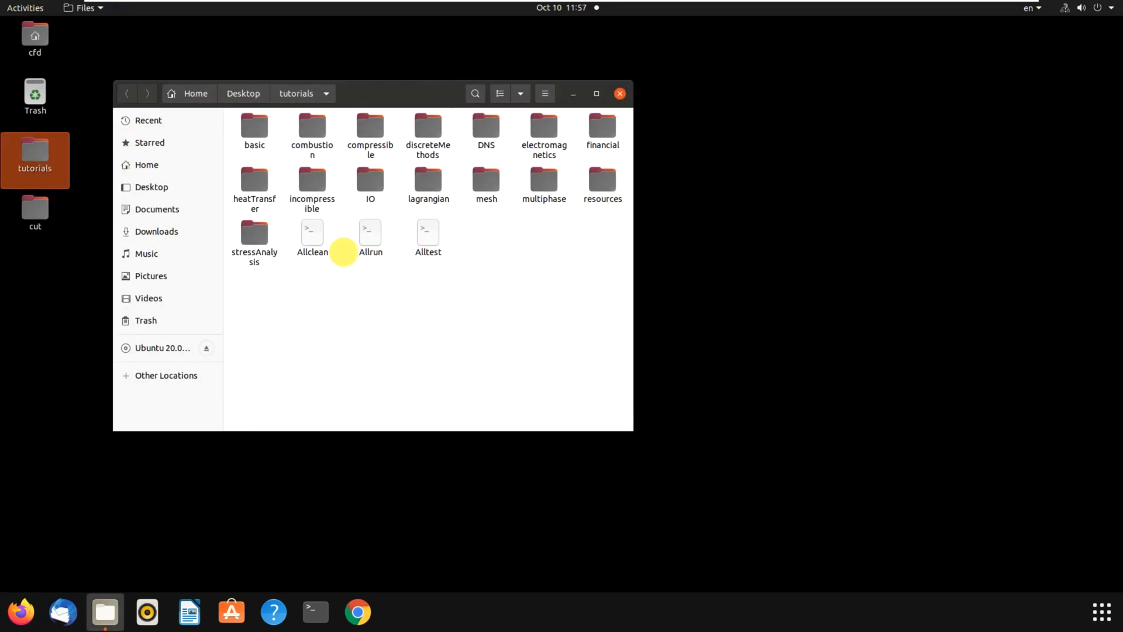
{"action": "mouse_move", "coordinate": [532, 297]}
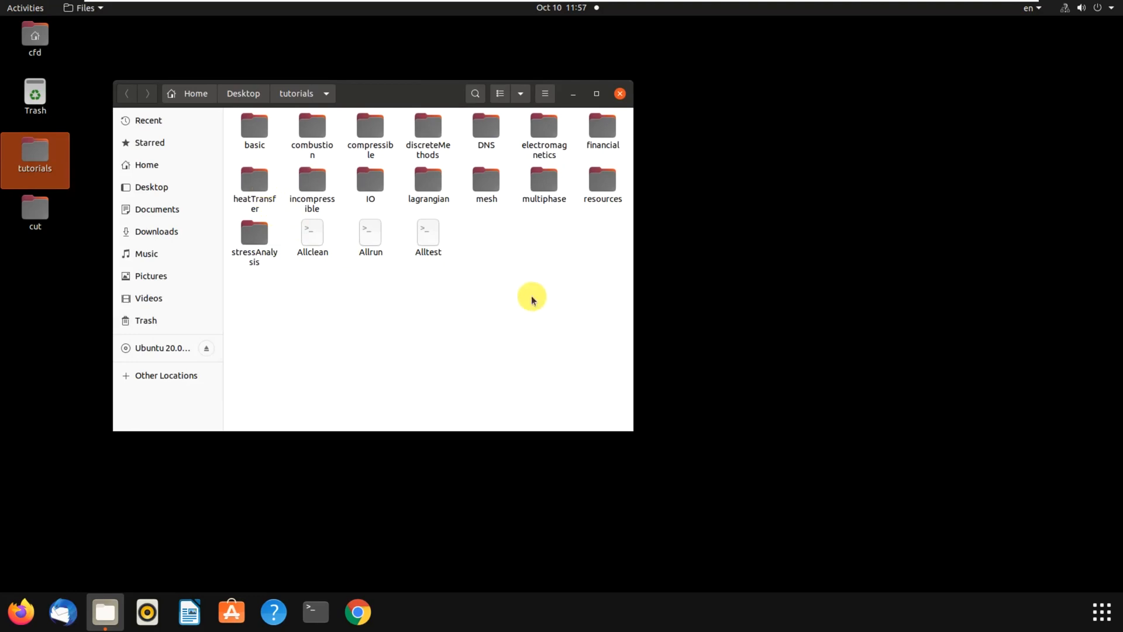
- Browse tutorials into multiphase > interFoam > laminar where the wave case lives
{"action": "double_click", "coordinate": [545, 179]}
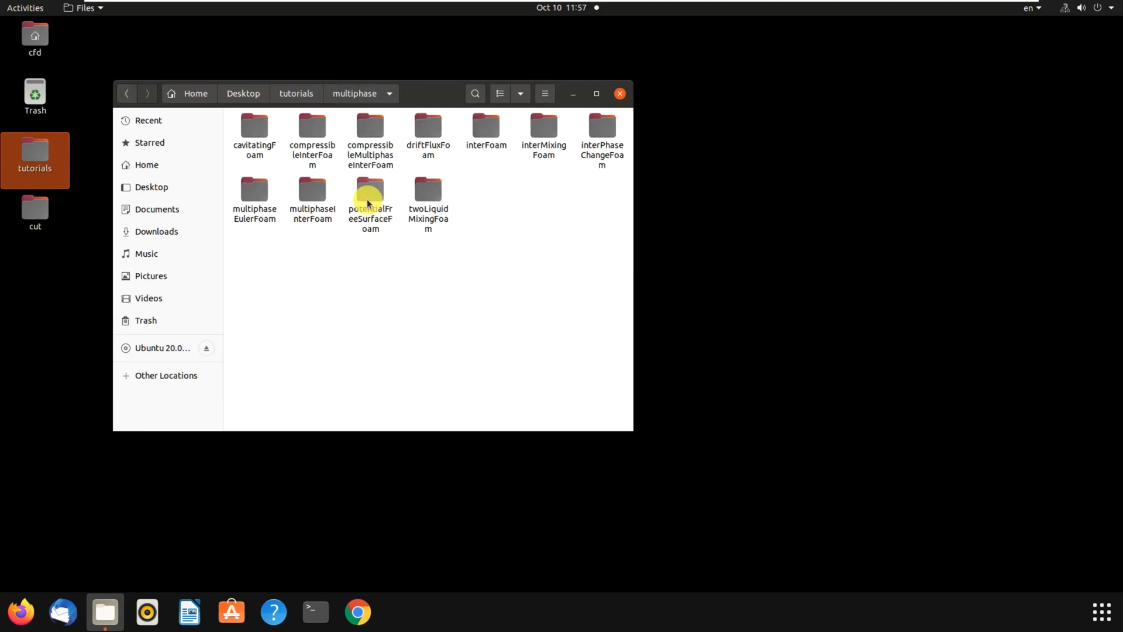
{"action": "double_click", "coordinate": [485, 126]}
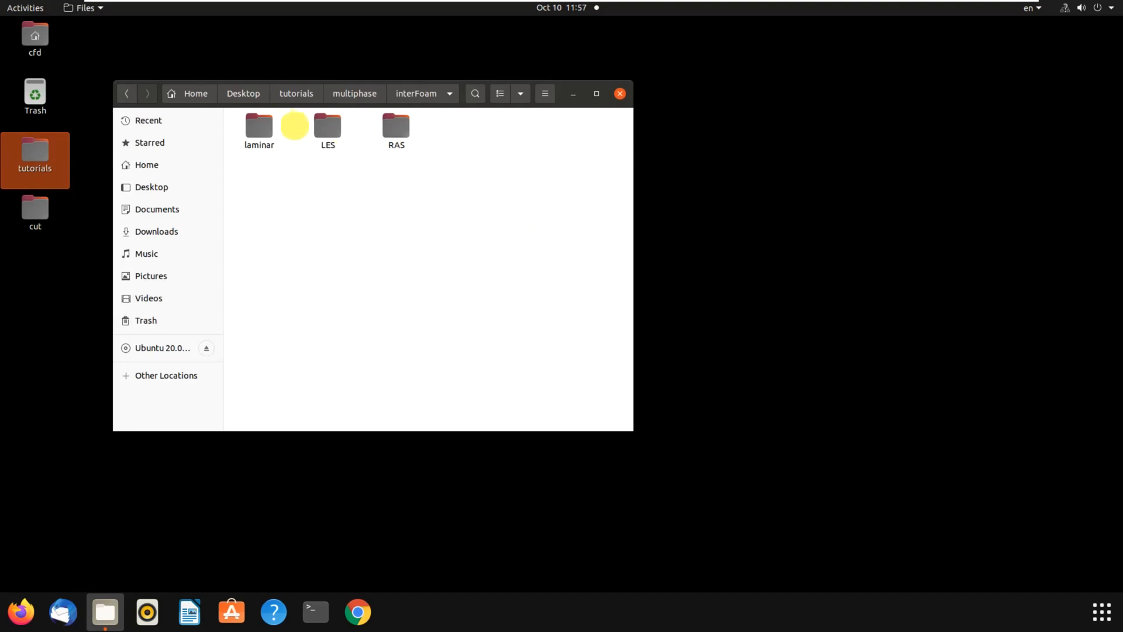
{"action": "double_click", "coordinate": [258, 124]}
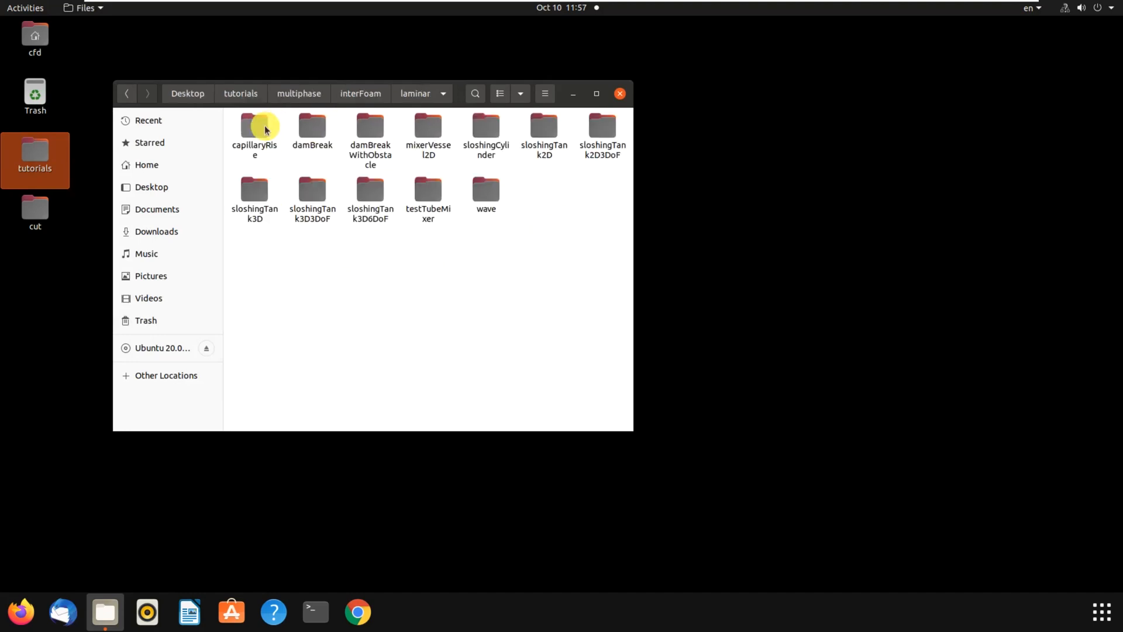
{"action": "mouse_move", "coordinate": [435, 187]}
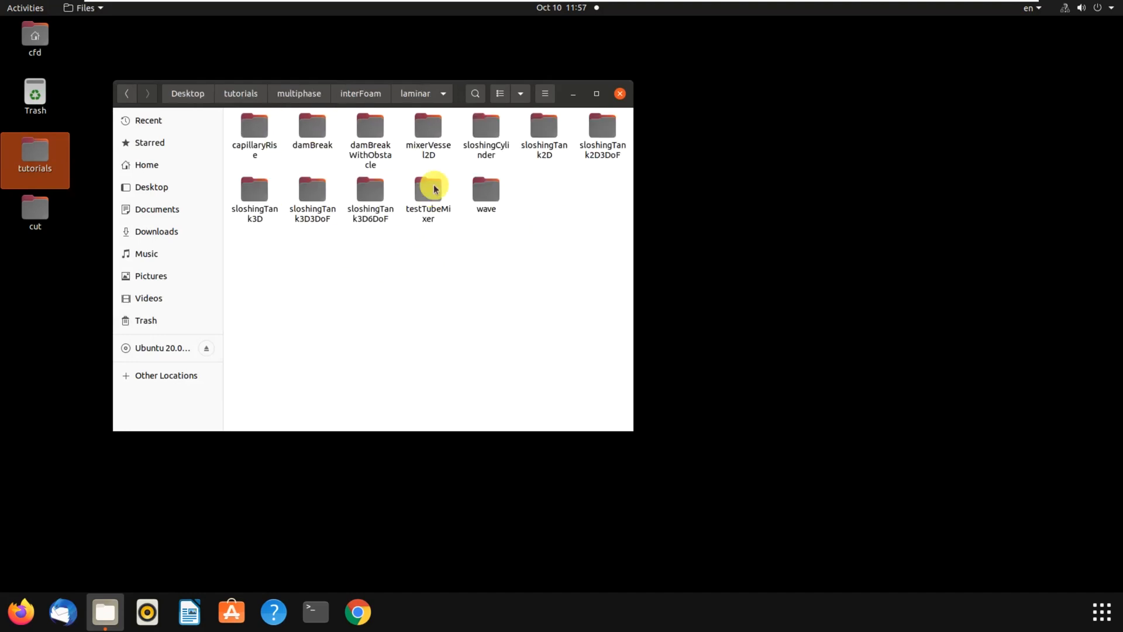
{"action": "mouse_move", "coordinate": [543, 133]}
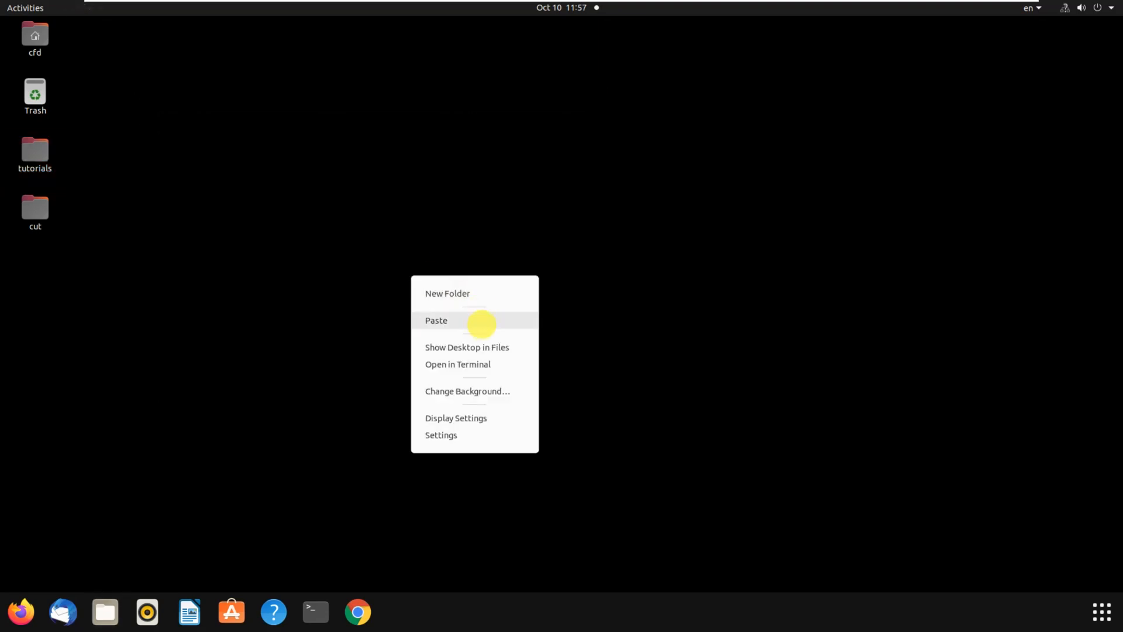
- Paste the wave case onto the desktop and switch to its terminal
{"action": "left_click", "coordinate": [437, 320]}
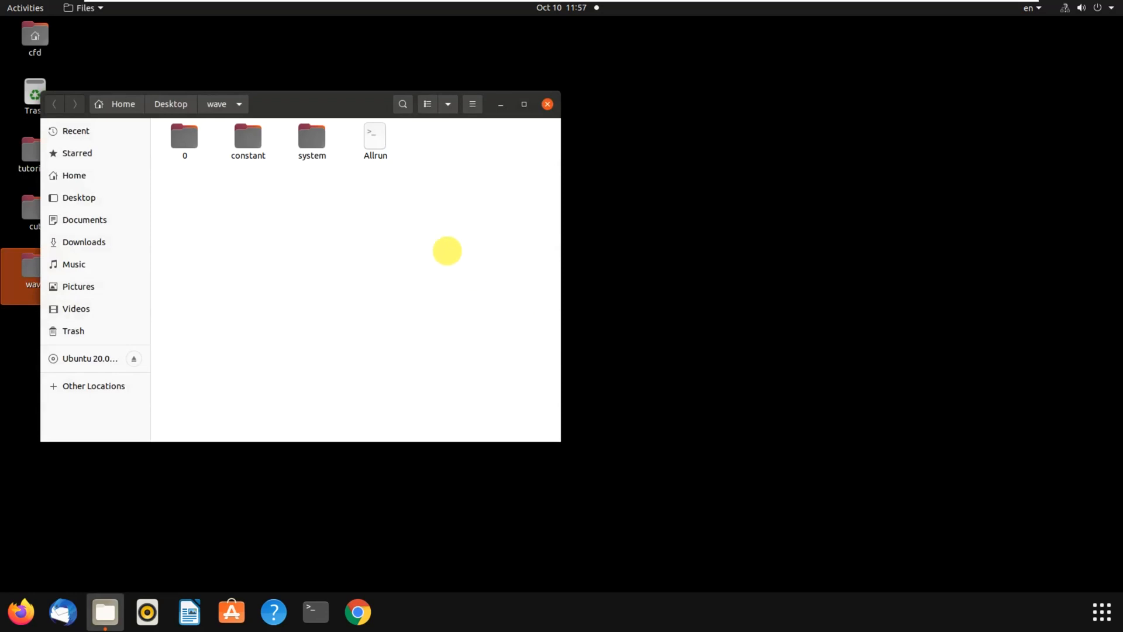
{"action": "left_click", "coordinate": [315, 611]}
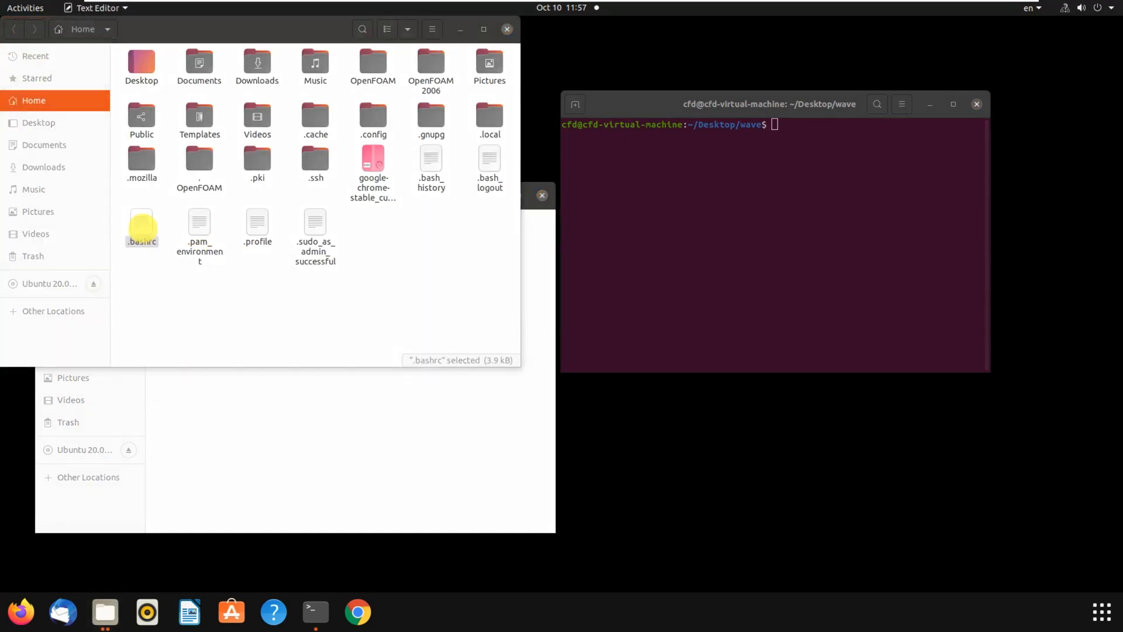
- Reopen .bashrc alongside, then run blockMesh under OpenFOAM 8 in the wave terminal
{"action": "double_click", "coordinate": [141, 224]}
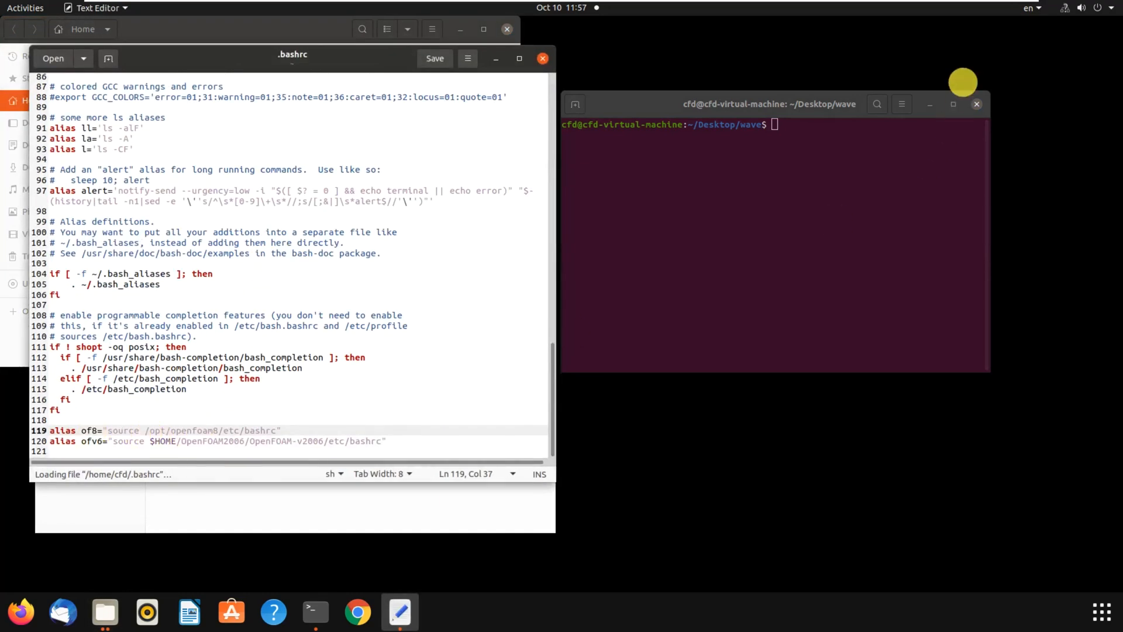
{"action": "left_click", "coordinate": [801, 130]}
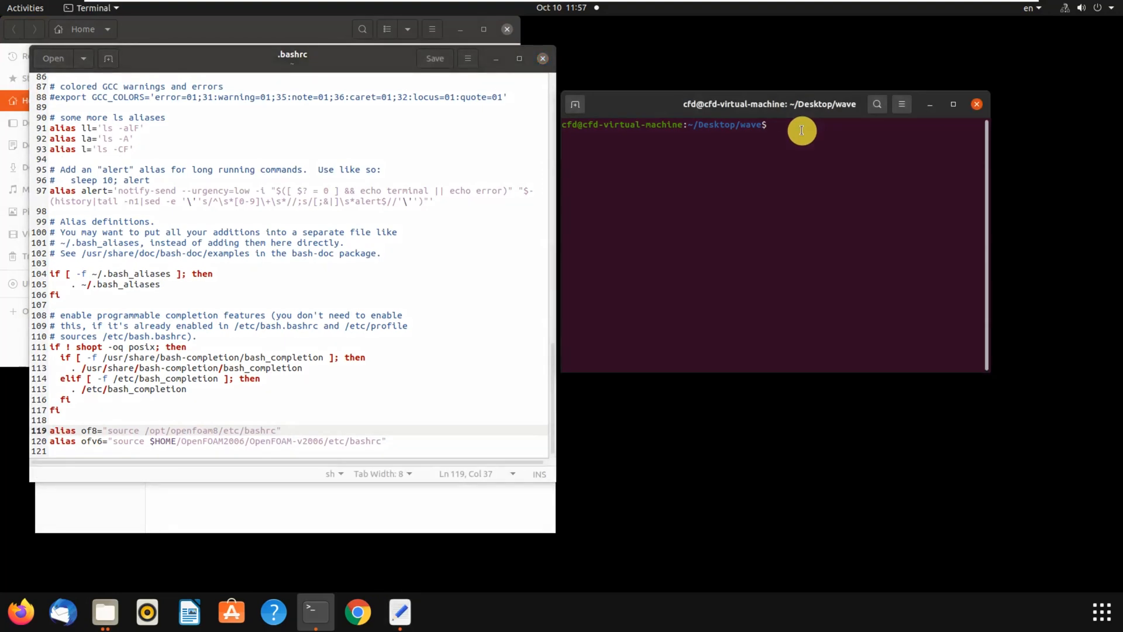
{"action": "left_click", "coordinate": [802, 130]}
{"action": "type", "text": "blockM"}
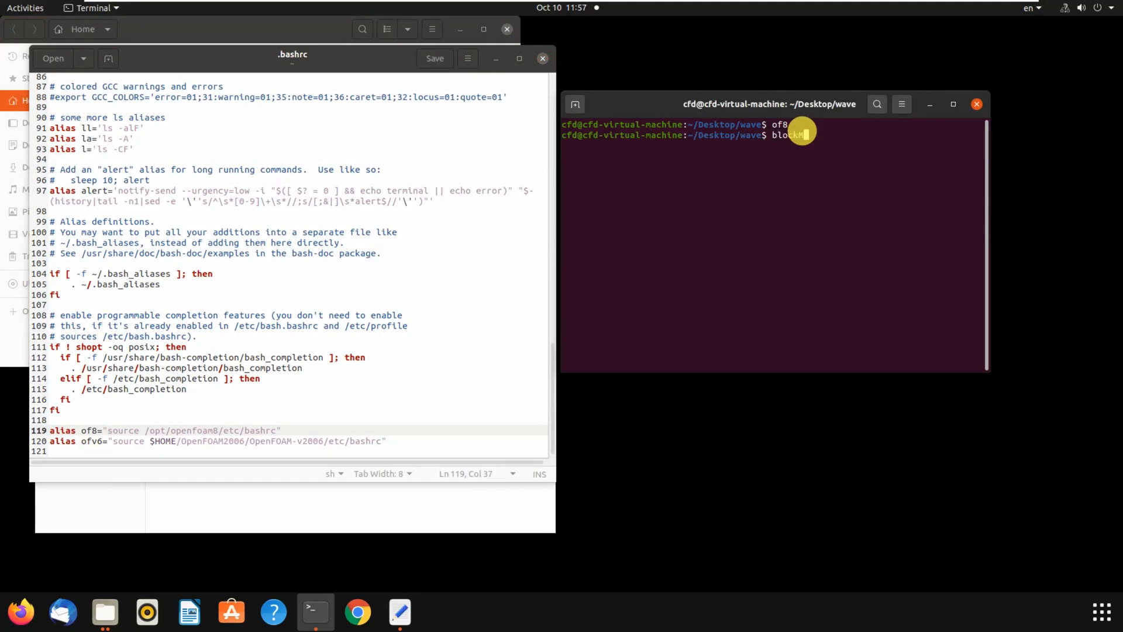
{"action": "key", "text": "Return"}
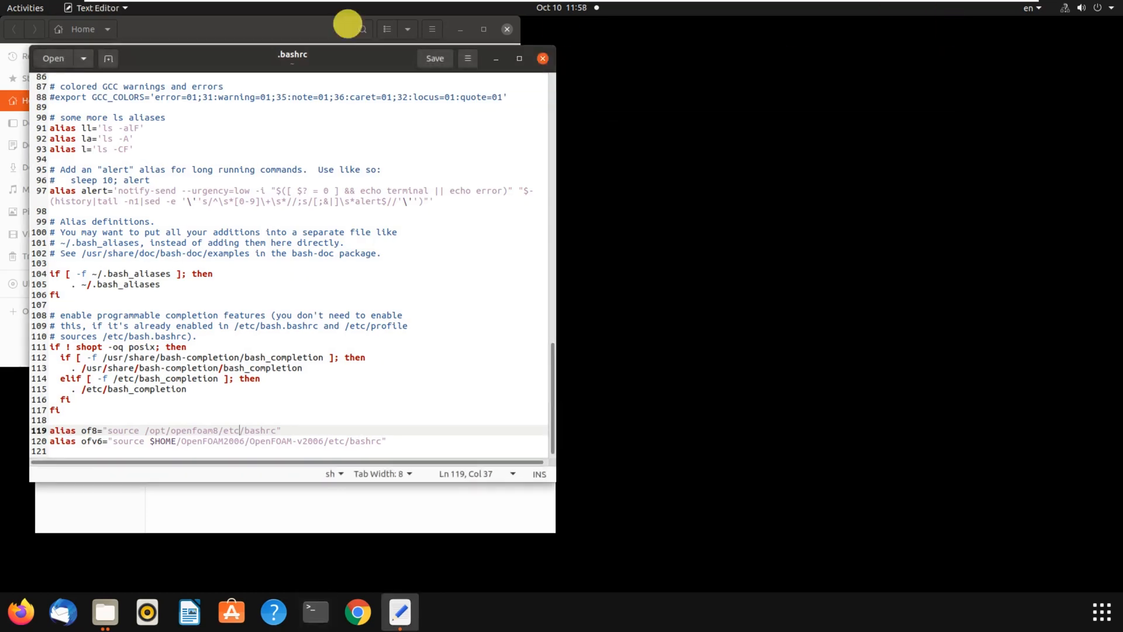
- Open a fresh terminal inside the Desktop wave folder and bring it to the front
{"action": "left_click", "coordinate": [104, 612]}
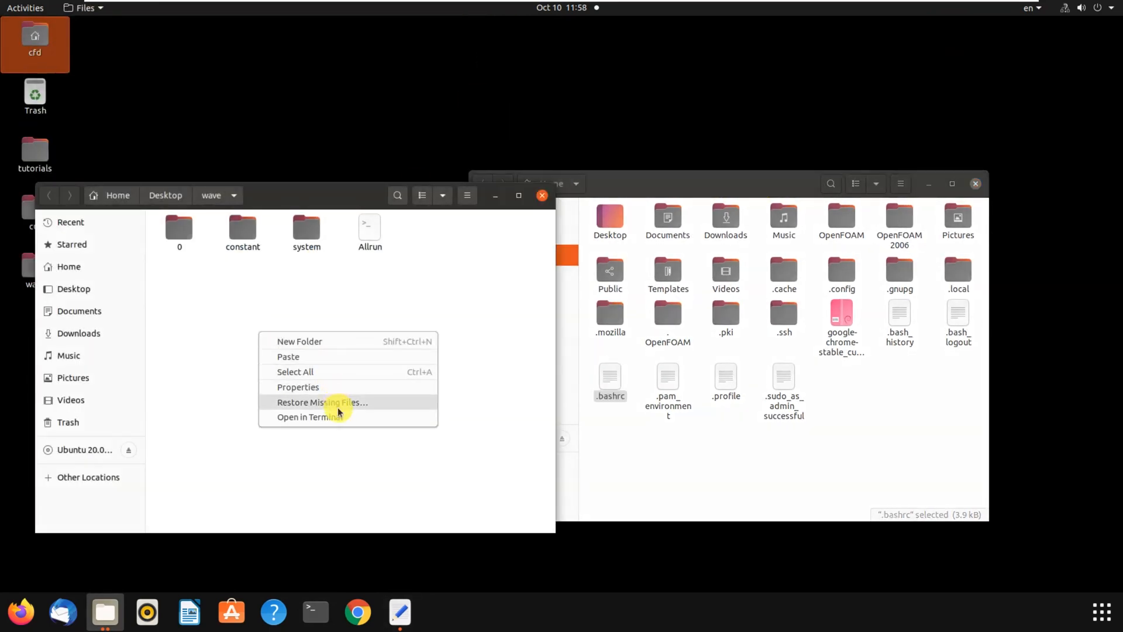
{"action": "left_click", "coordinate": [308, 417]}
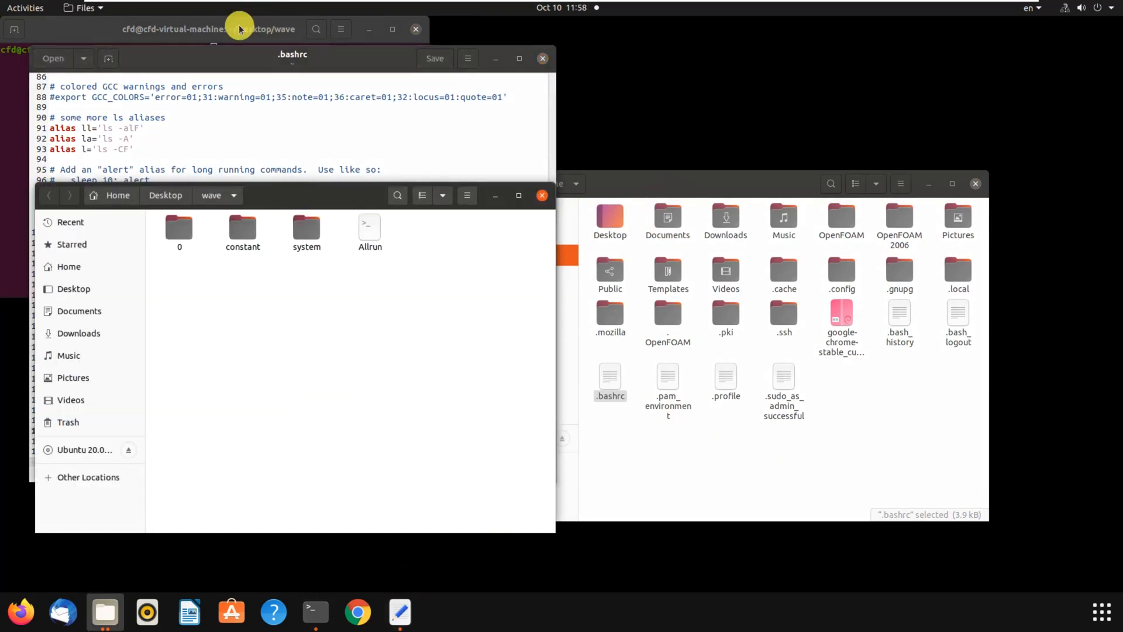
{"action": "left_click", "coordinate": [238, 29]}
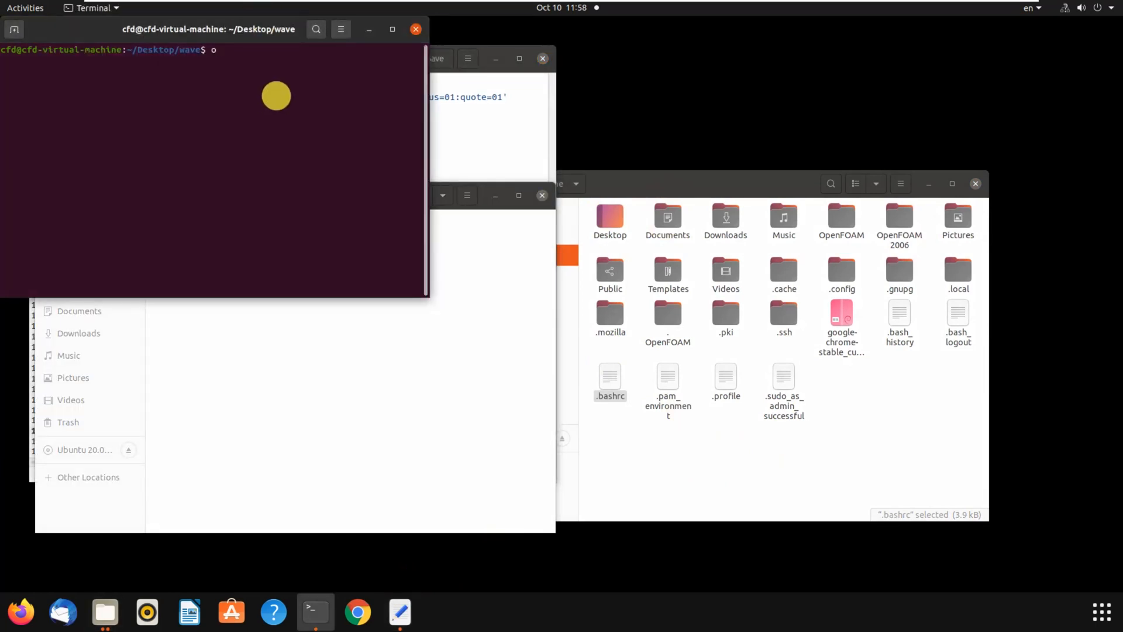
- Run the ofv6 alias to load OpenFOAM v2006, then enter a partial 'block' command
{"action": "type", "text": "fv6"}
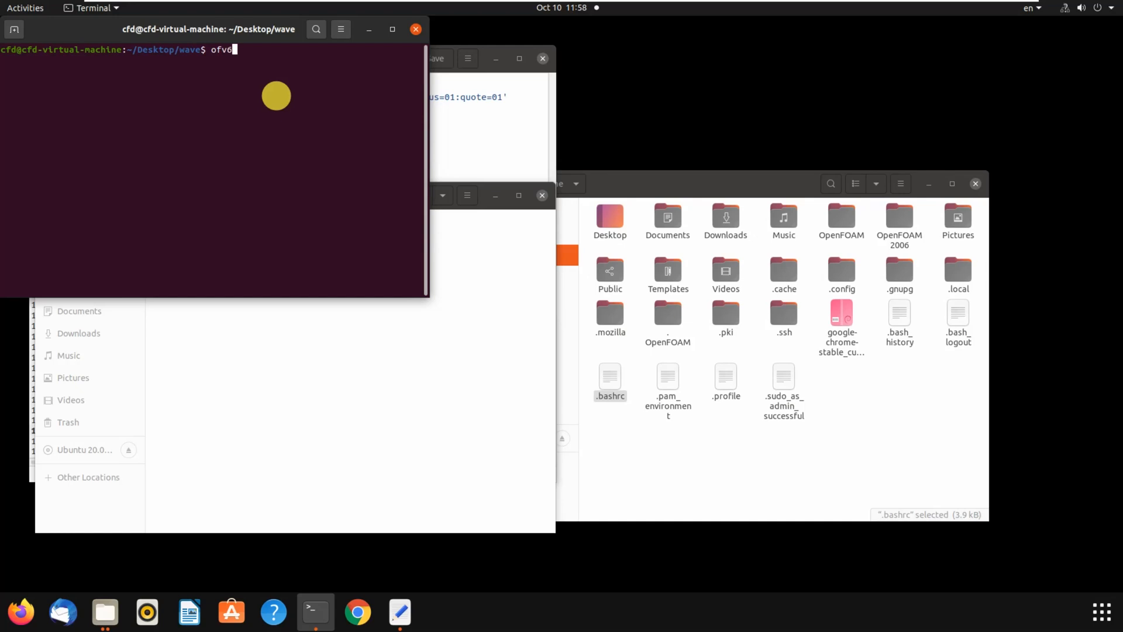
{"action": "key", "text": "Return"}
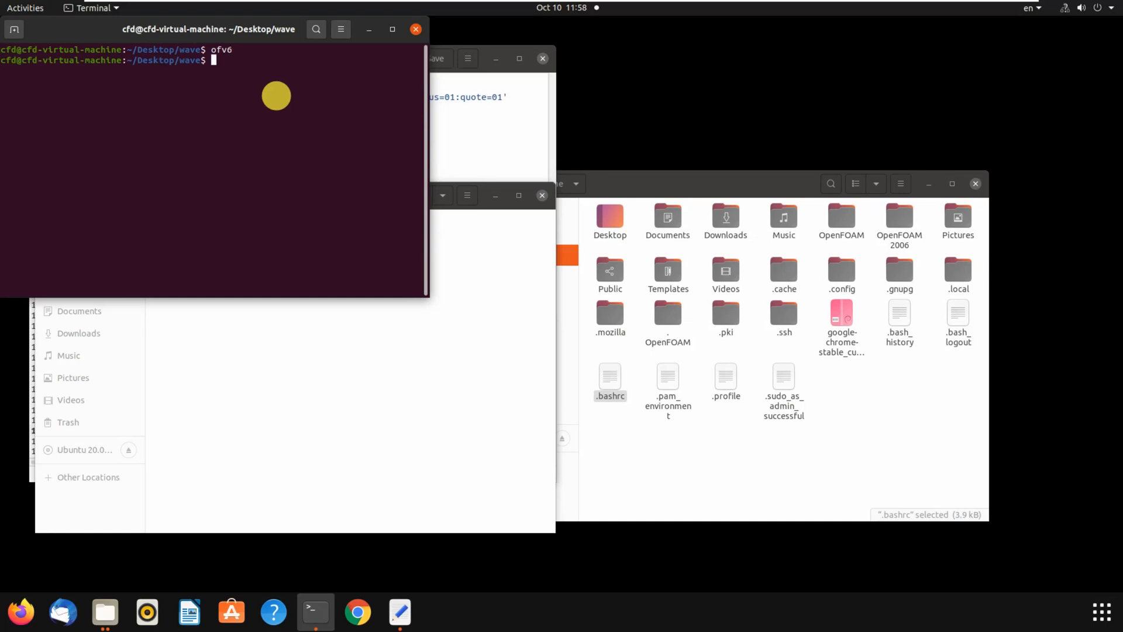
{"action": "type", "text": "block"}
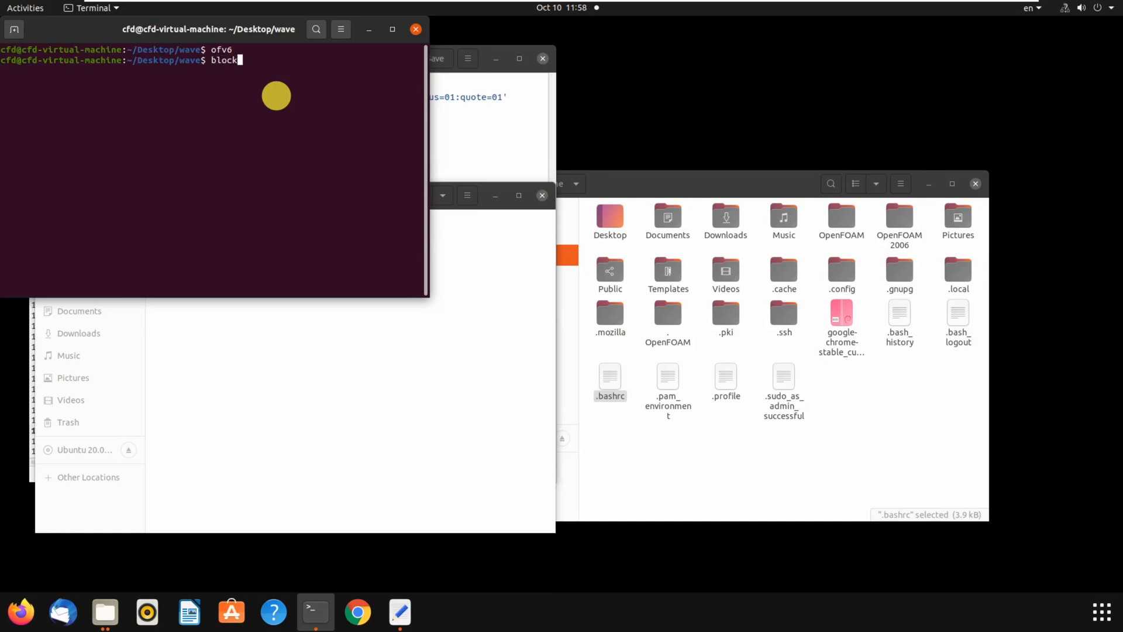
{"action": "key", "text": "Return"}
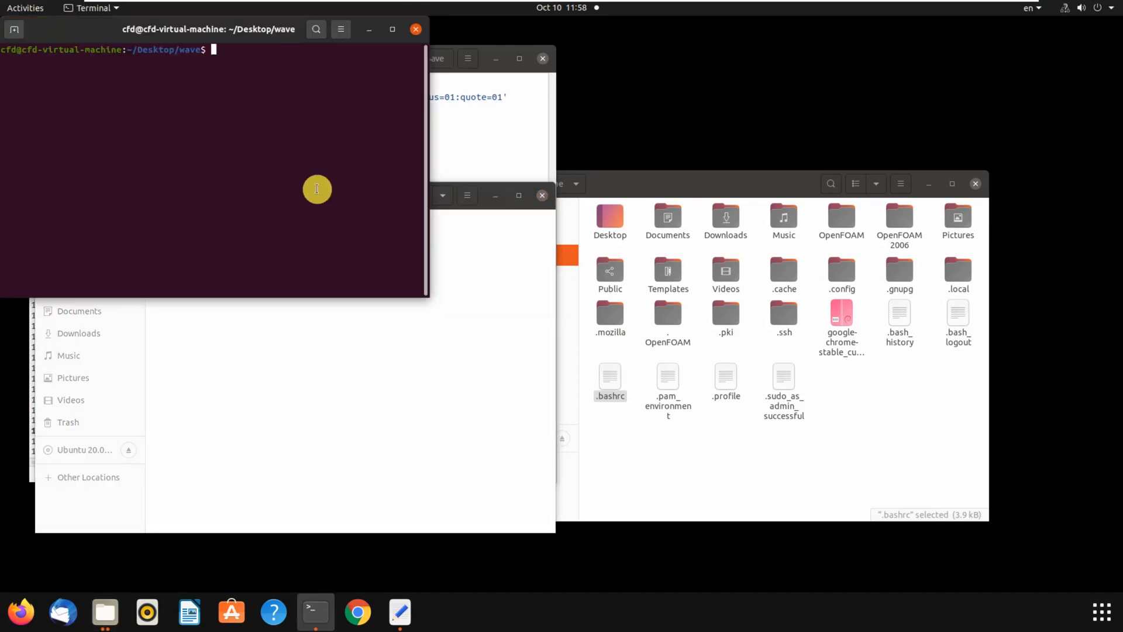
- Enter blockMesh at the wave prompt, which answers 'command not found'
{"action": "type", "text": "bloc"}
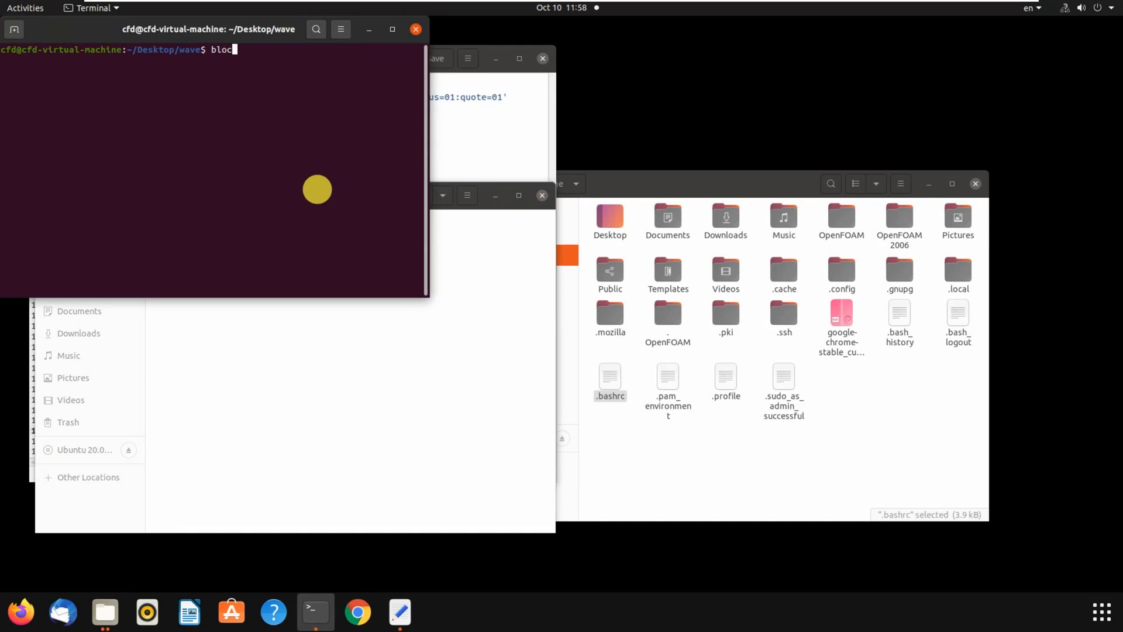
{"action": "type", "text": "kM"}
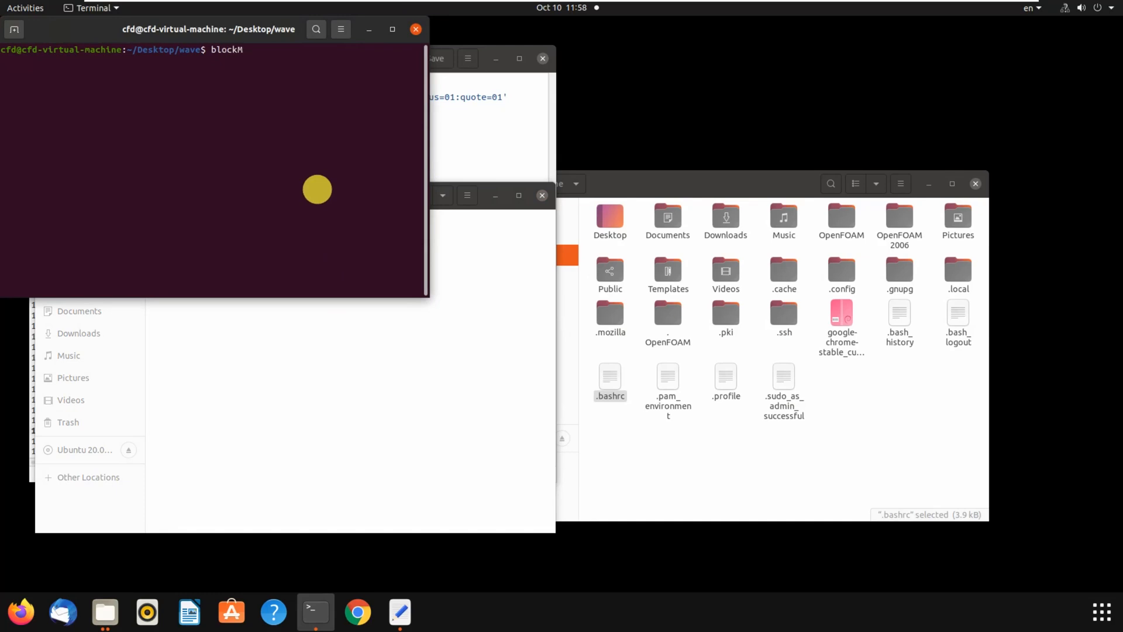
{"action": "type", "text": "esh"}
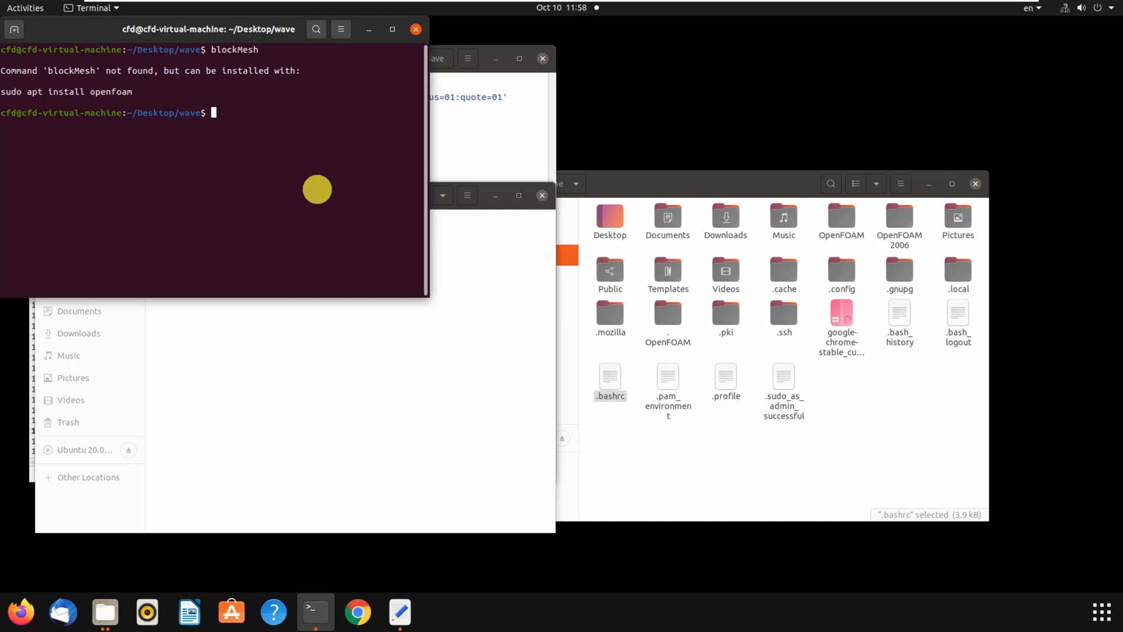
{"action": "mouse_move", "coordinate": [279, 161]}
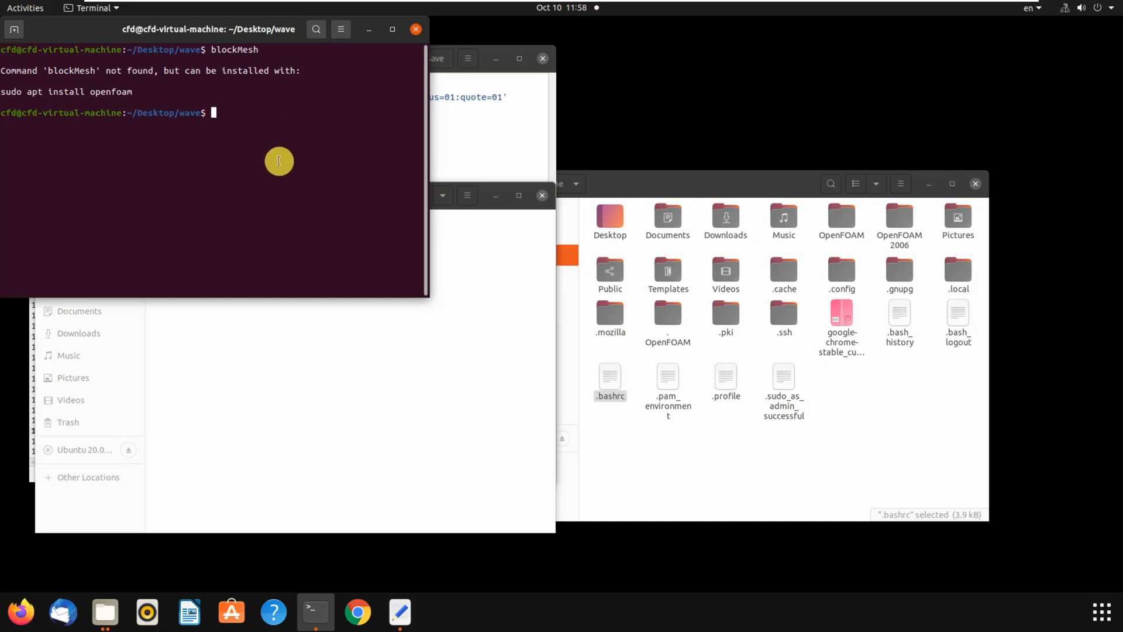
{"action": "mouse_move", "coordinate": [281, 167]}
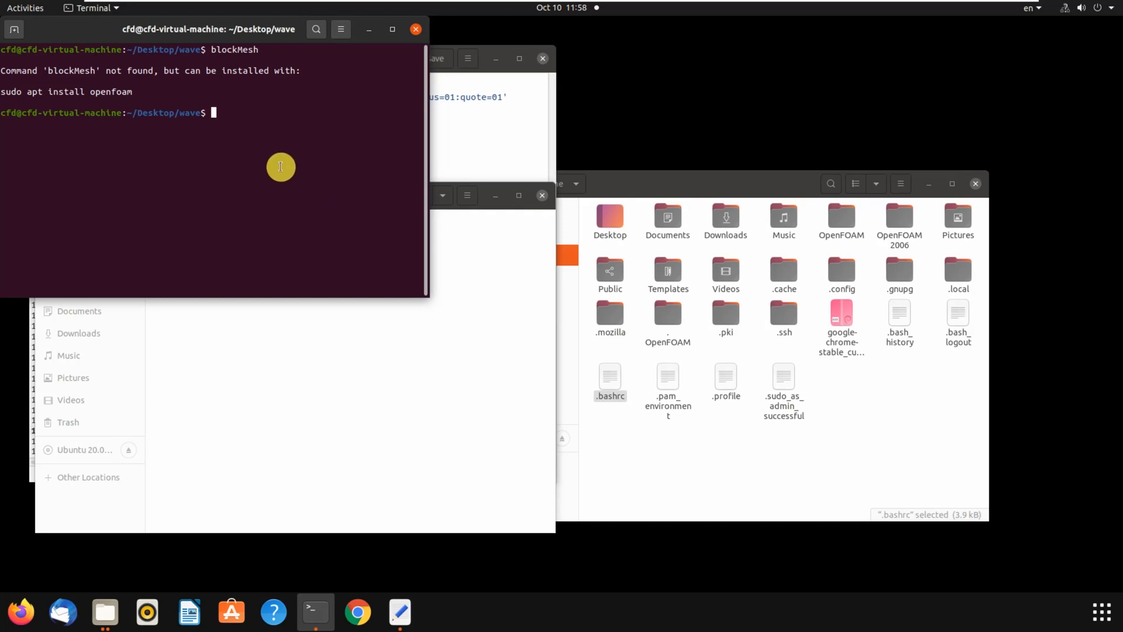